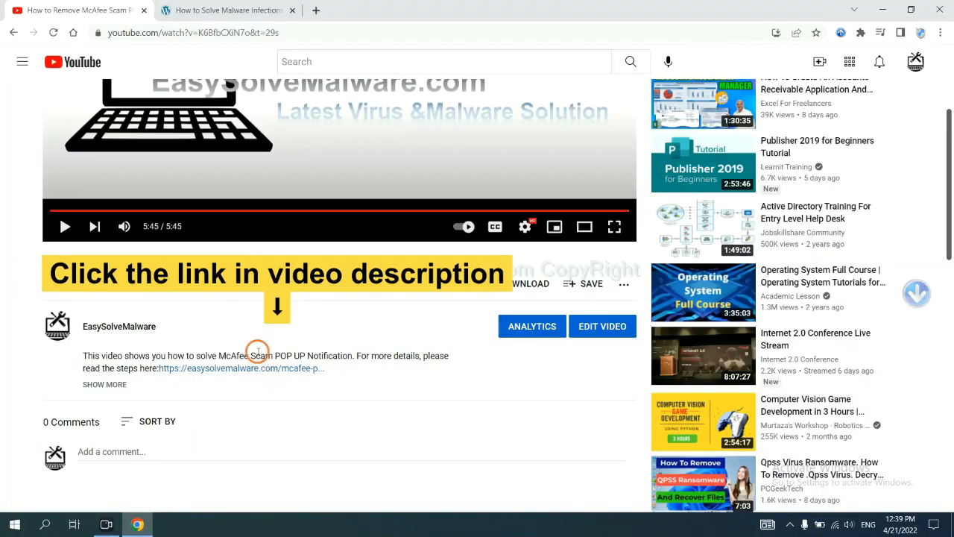
{"action": "mouse_move", "coordinate": [263, 368]}
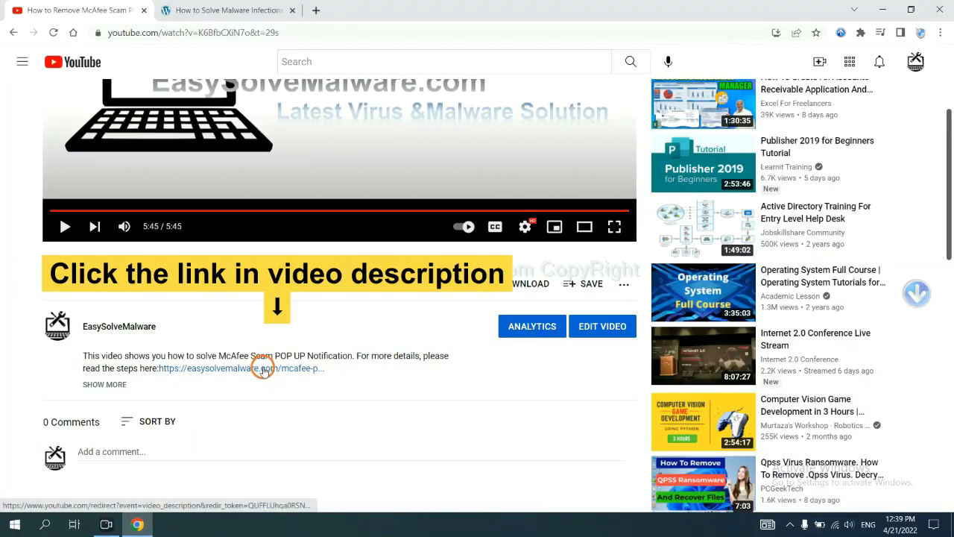
- Open the malware removal guide from the EasySolveMalware description and scroll toward the SpyHunter download
{"action": "left_click", "coordinate": [262, 367]}
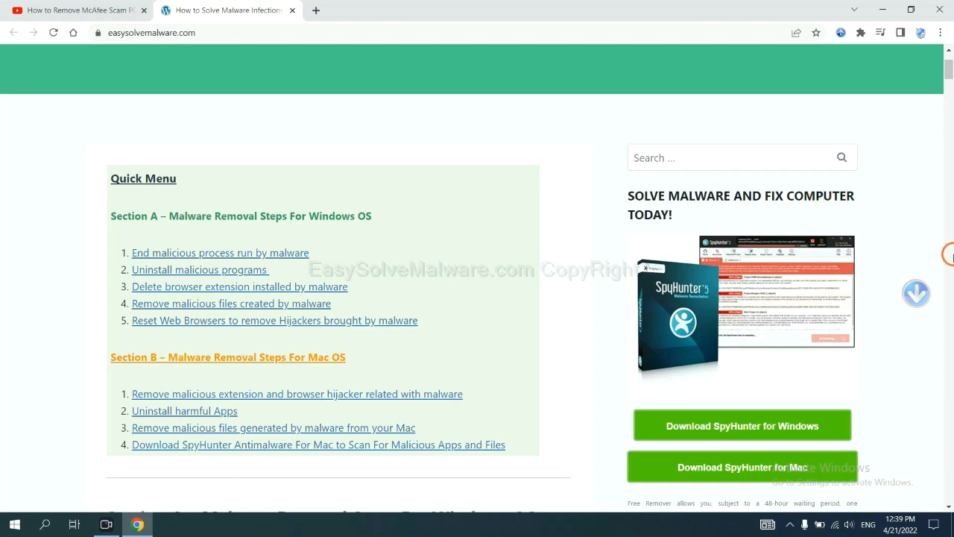
{"action": "scroll", "scroll_direction": "down", "scroll_amount": 3}
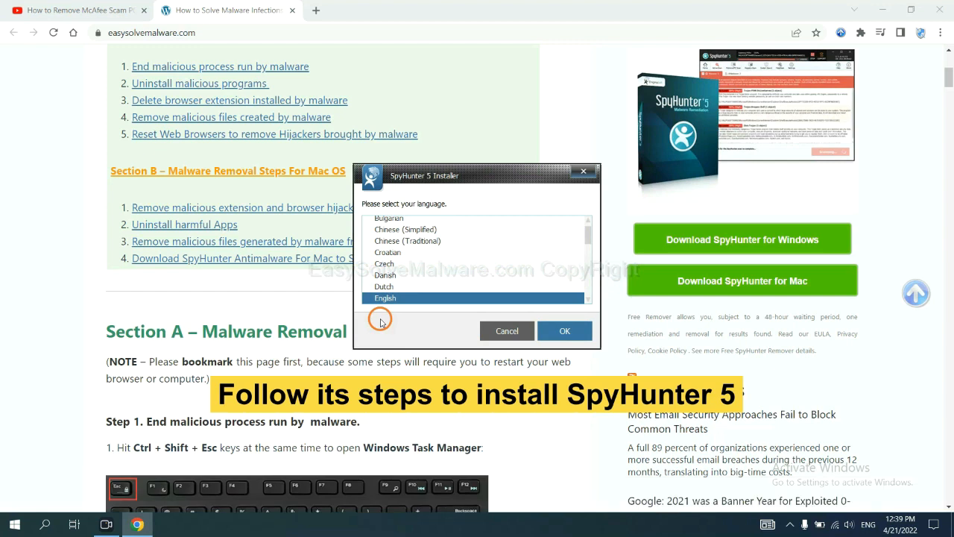
{"action": "mouse_move", "coordinate": [491, 233]}
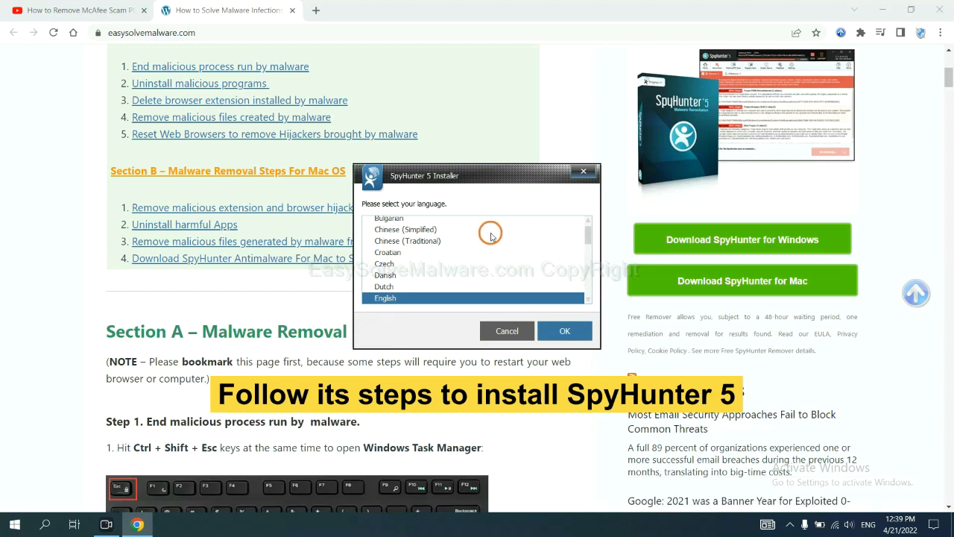
- Install SpyHunter 5 in English, accepting the EULA, until its welcome screen appears
{"action": "left_click", "coordinate": [565, 330]}
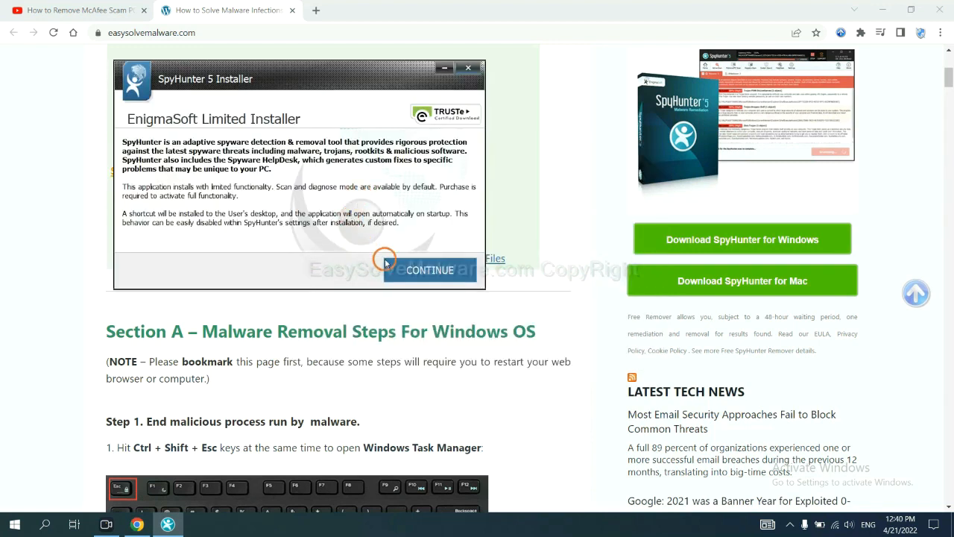
{"action": "left_click", "coordinate": [429, 270]}
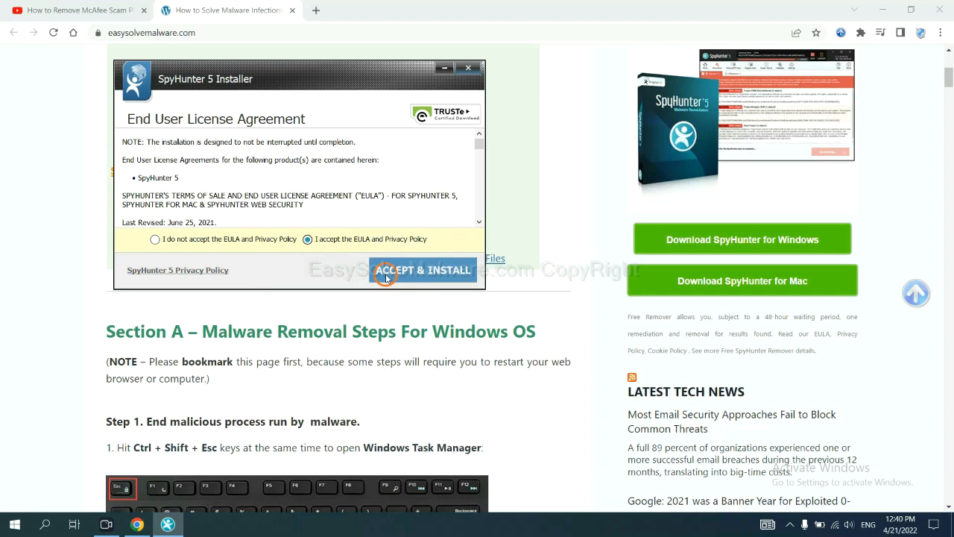
{"action": "left_click", "coordinate": [423, 270]}
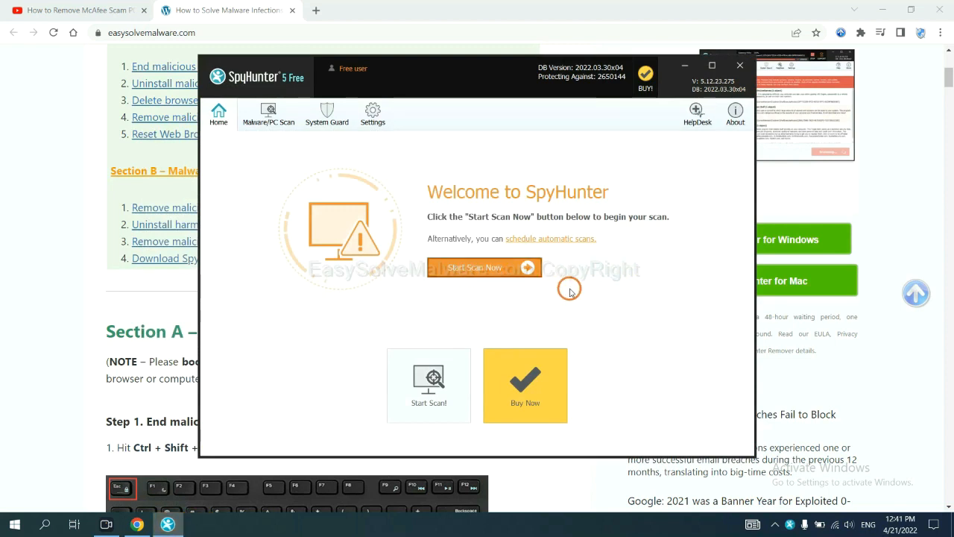
- Run a SpyHunter 5 scan and view the Unknown Objects results listing remove360.bat
{"action": "left_click", "coordinate": [475, 267]}
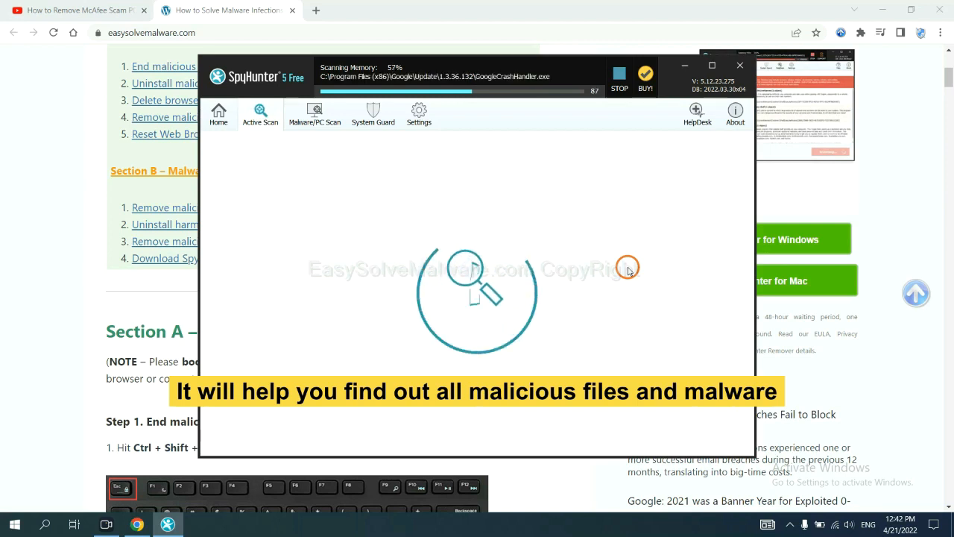
{"action": "left_click", "coordinate": [619, 77]}
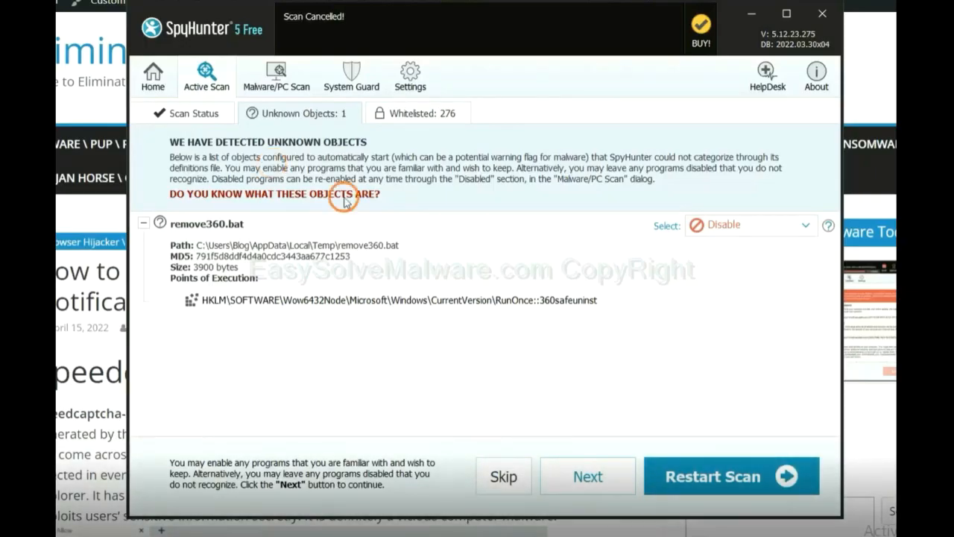
{"action": "mouse_move", "coordinate": [587, 475]}
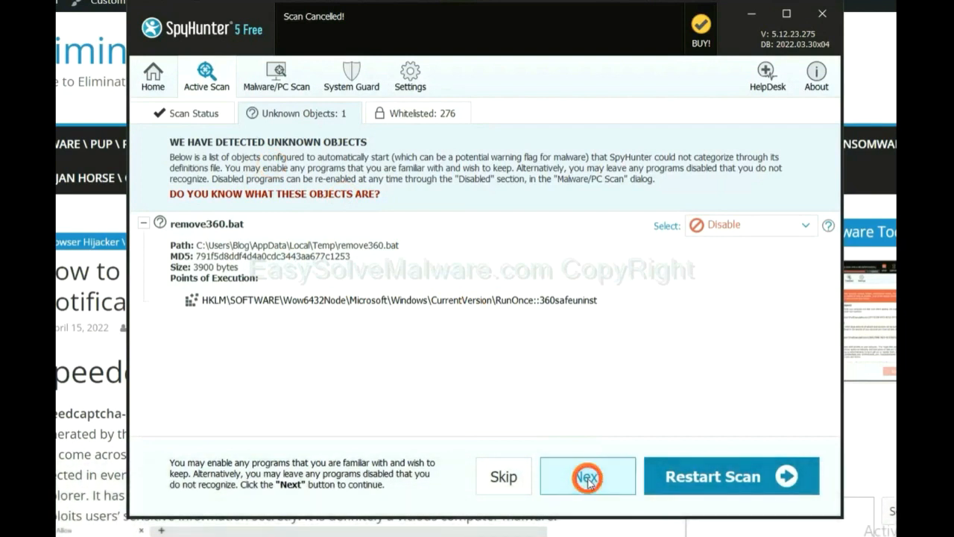
- Proceed to remove the detected object and choose the 15-day free trial at registration
{"action": "left_click", "coordinate": [587, 475]}
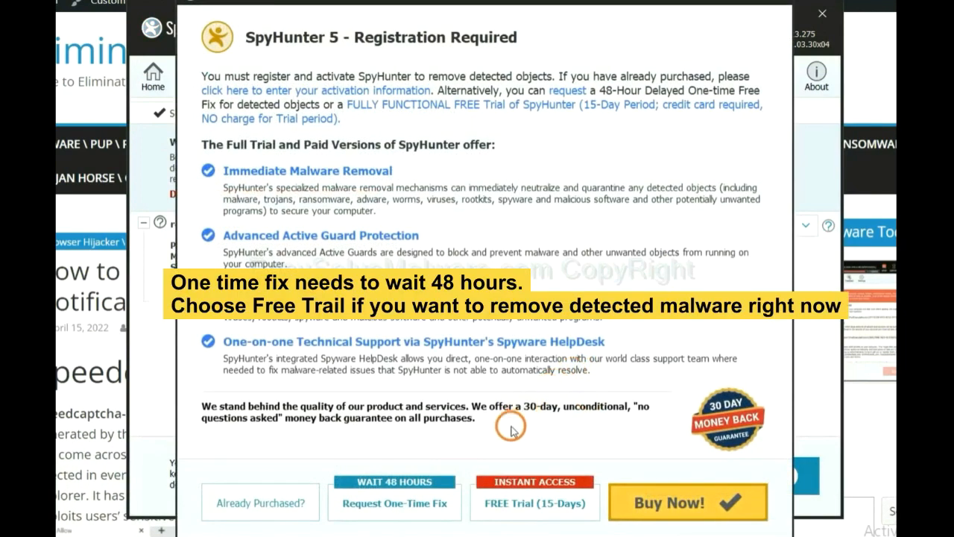
{"action": "mouse_move", "coordinate": [521, 450]}
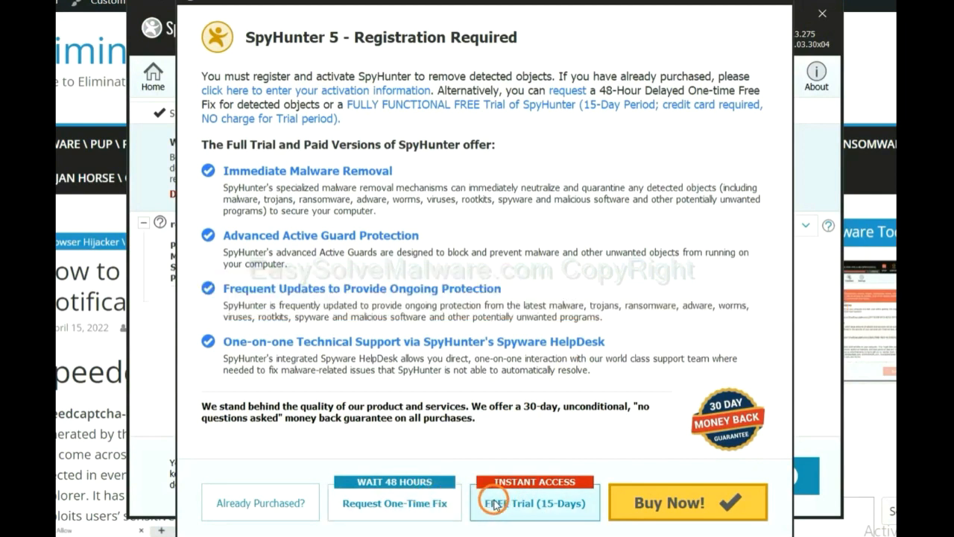
{"action": "left_click", "coordinate": [822, 12]}
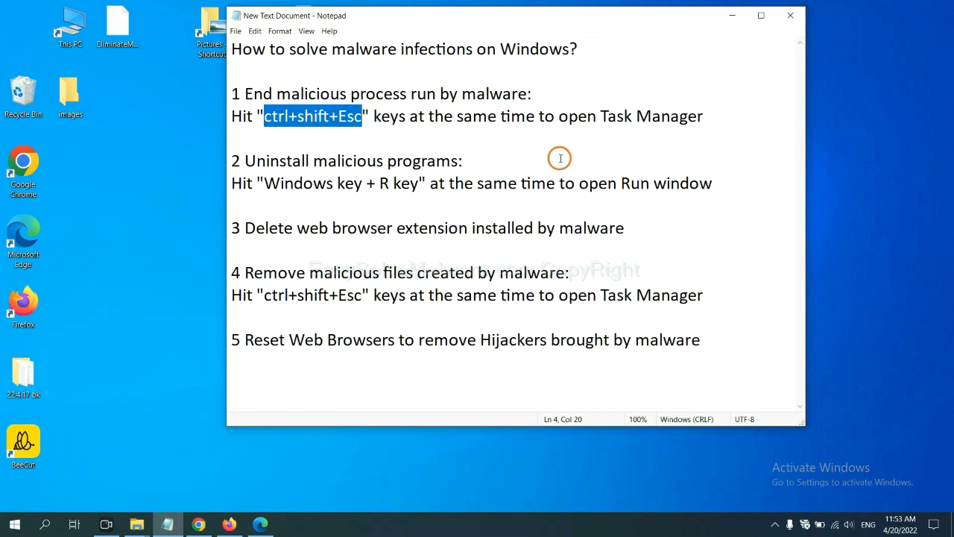
{"action": "left_click", "coordinate": [340, 117]}
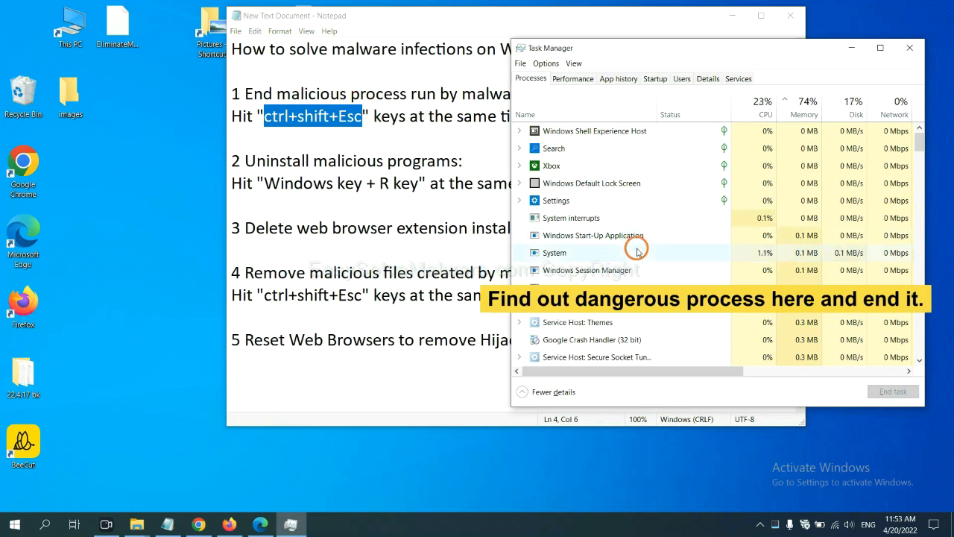
{"action": "left_click", "coordinate": [554, 252]}
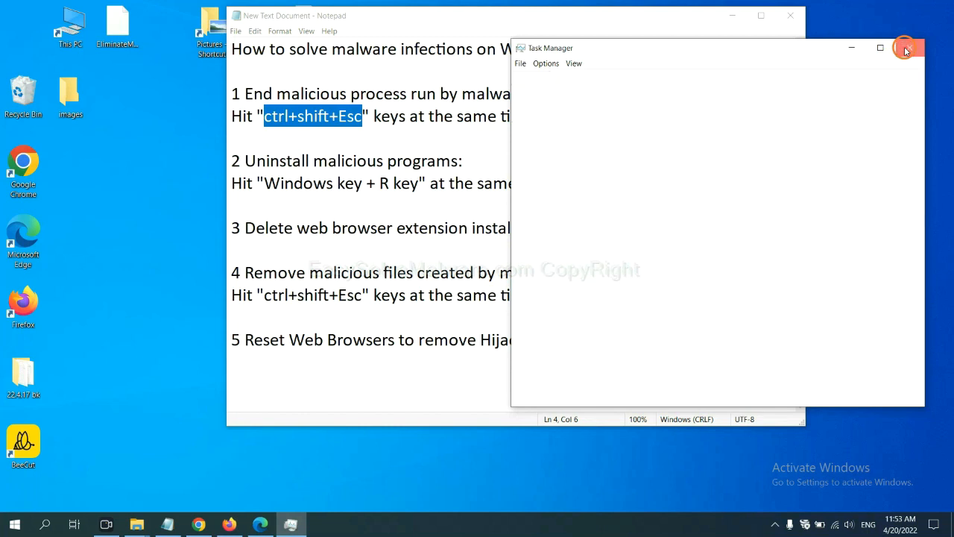
{"action": "left_click", "coordinate": [907, 48]}
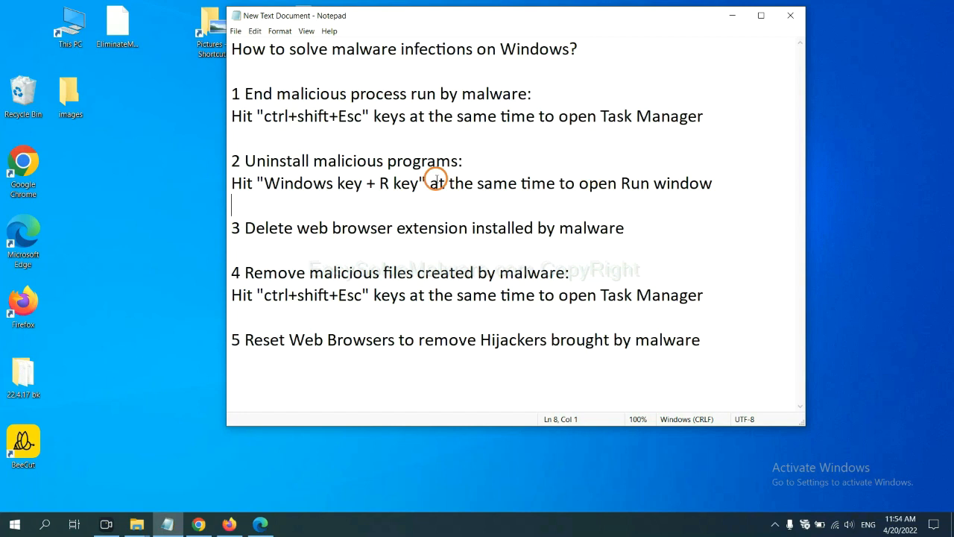
- Highlight the step 2 shortcut wording in the notes and bring up the Run dialog for Control Panel
{"action": "left_click", "coordinate": [261, 183]}
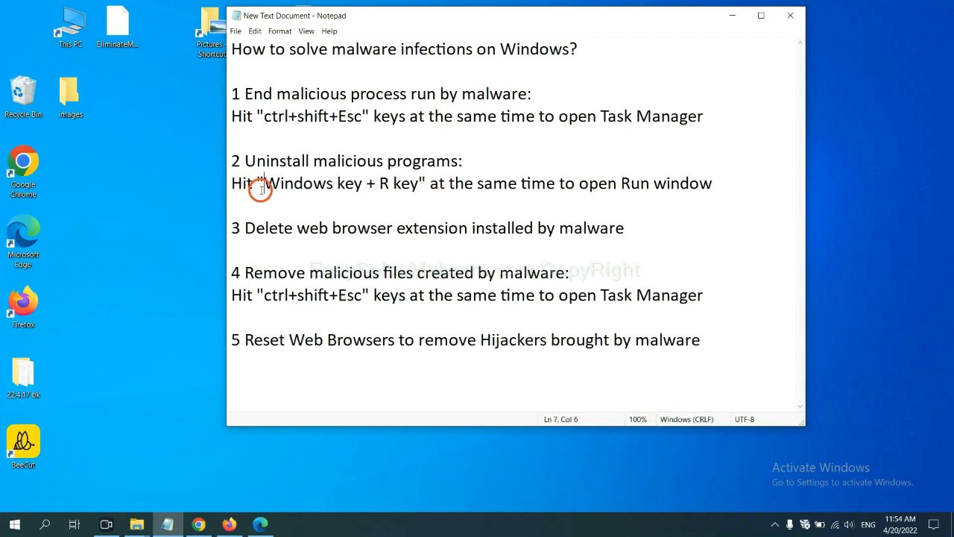
{"action": "left_click_drag", "start_coordinate": [265, 183], "coordinate": [417, 183]}
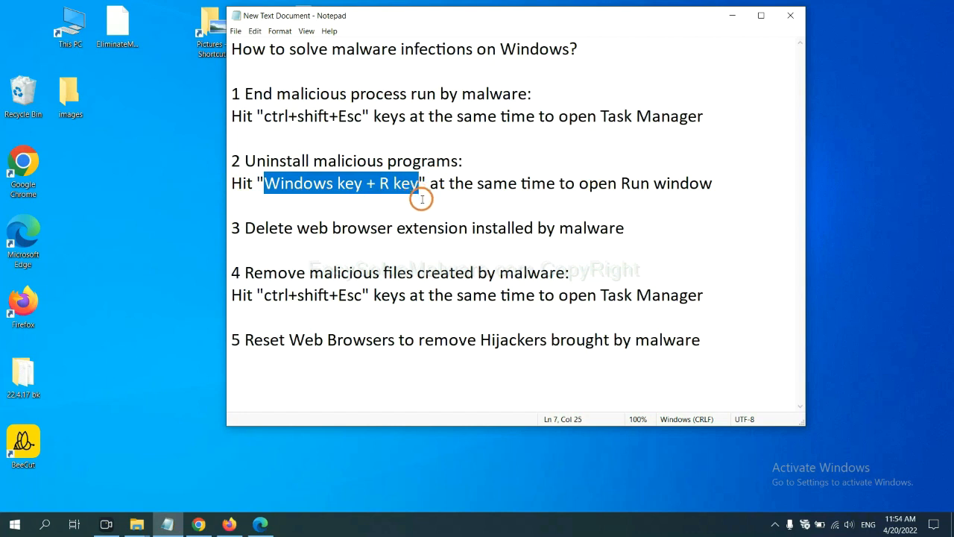
{"action": "key", "text": "Win+r"}
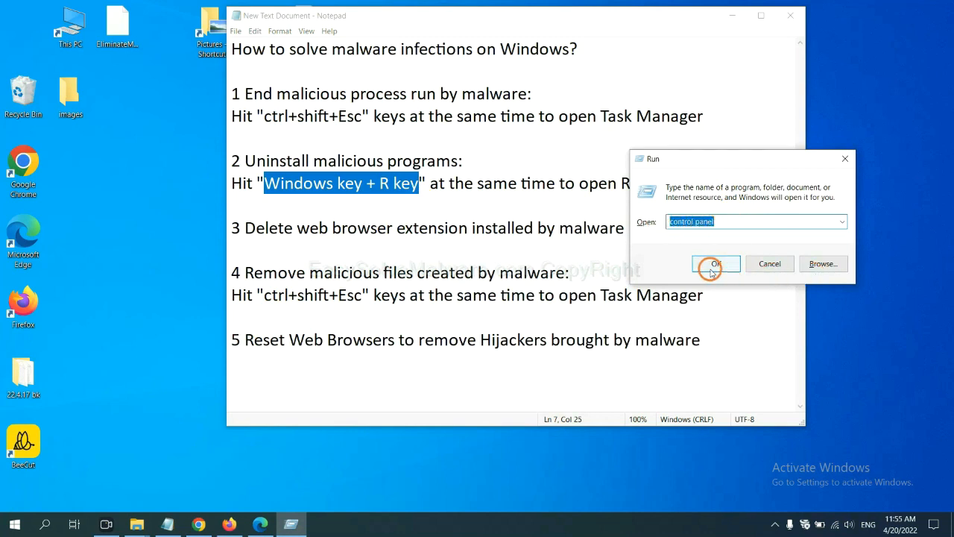
- Launch Control Panel, go to Uninstall a program, and select Xiph.Org Open Codecs for removal
{"action": "left_click", "coordinate": [715, 263]}
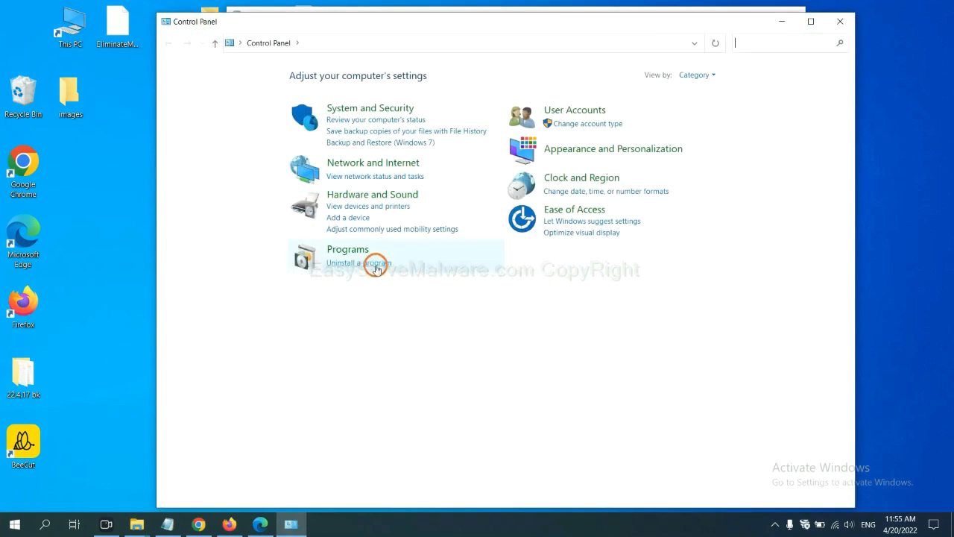
{"action": "left_click", "coordinate": [360, 263]}
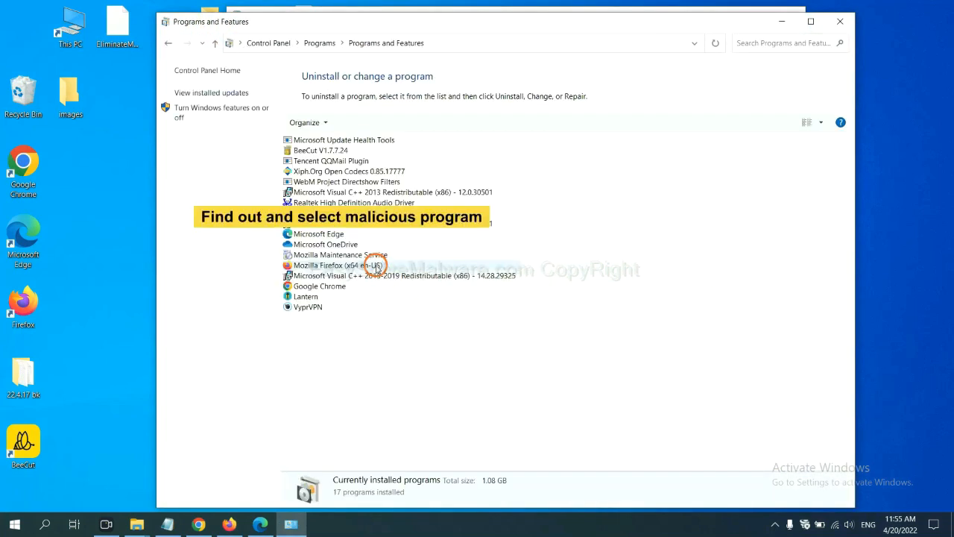
{"action": "mouse_move", "coordinate": [565, 216]}
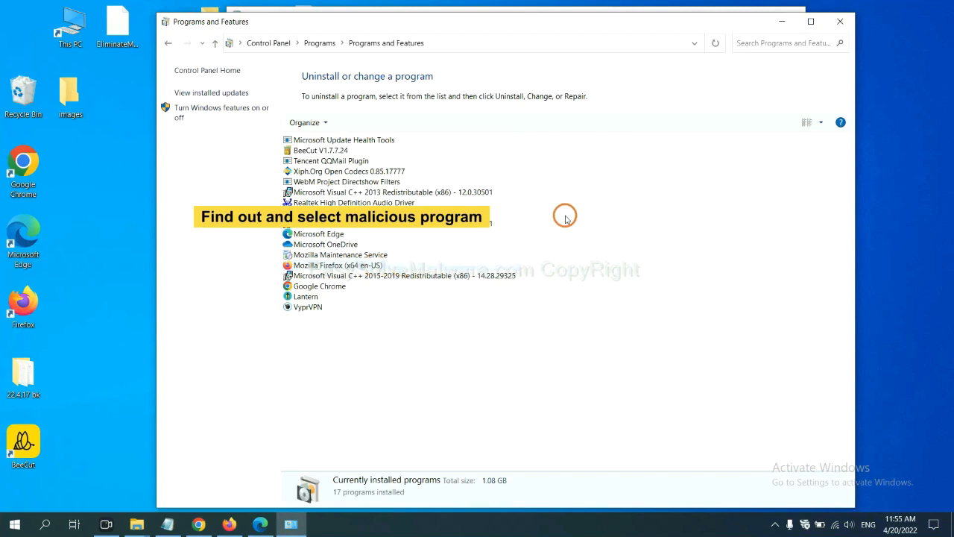
{"action": "mouse_move", "coordinate": [570, 207]}
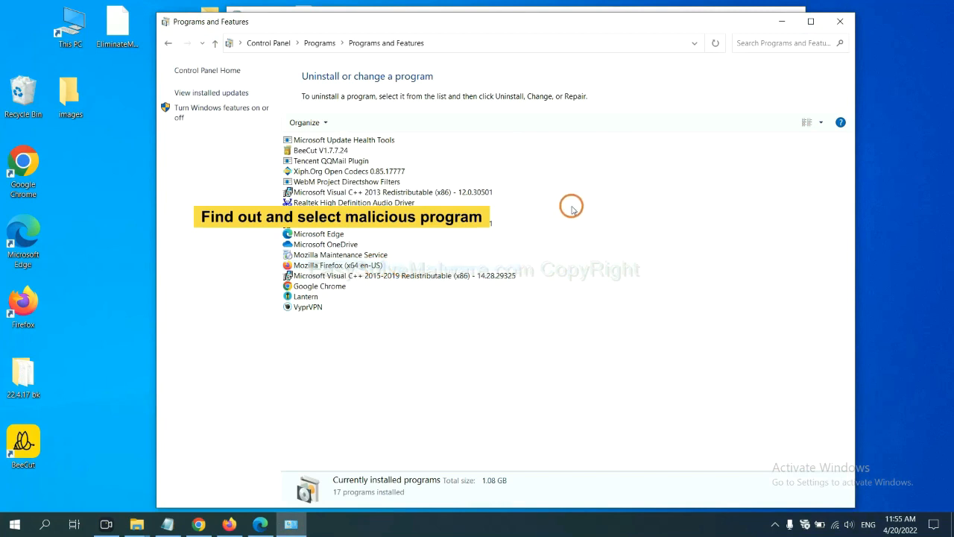
{"action": "mouse_move", "coordinate": [578, 204]}
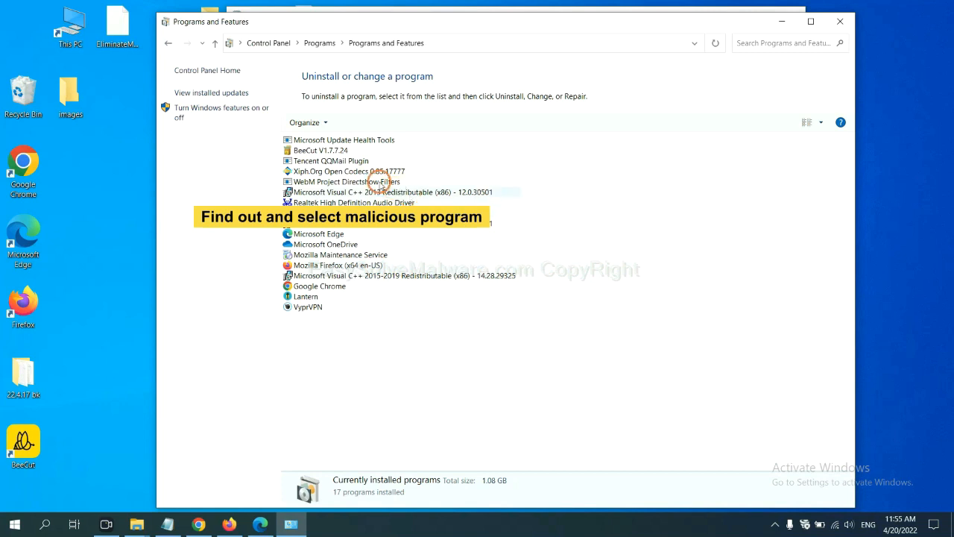
{"action": "left_click", "coordinate": [347, 171]}
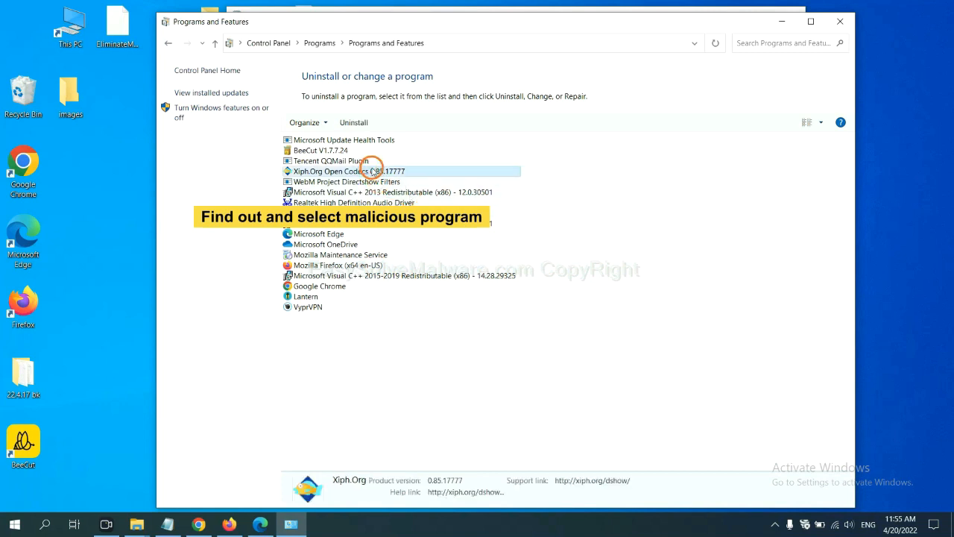
{"action": "mouse_move", "coordinate": [354, 122]}
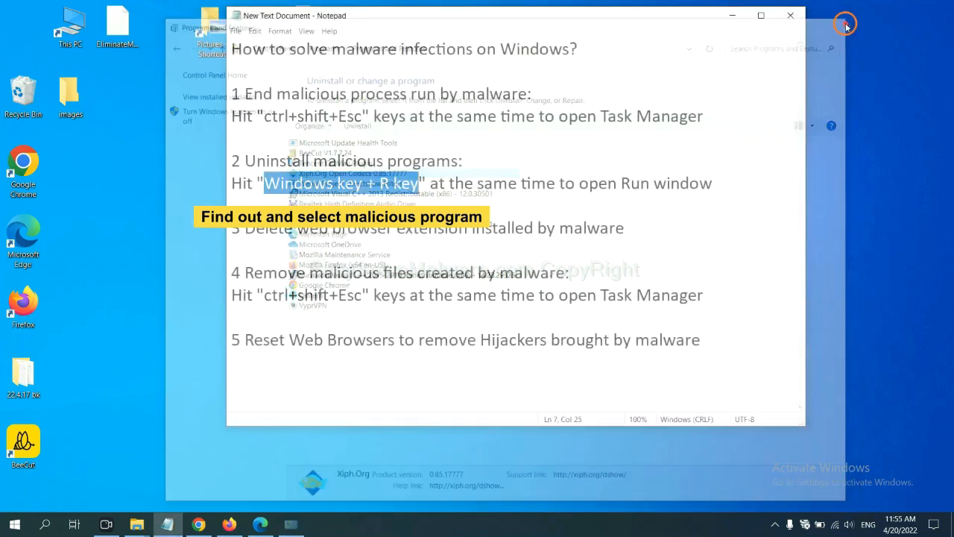
- Close Programs and Features to return to the Notepad malware notes
{"action": "left_click", "coordinate": [844, 23]}
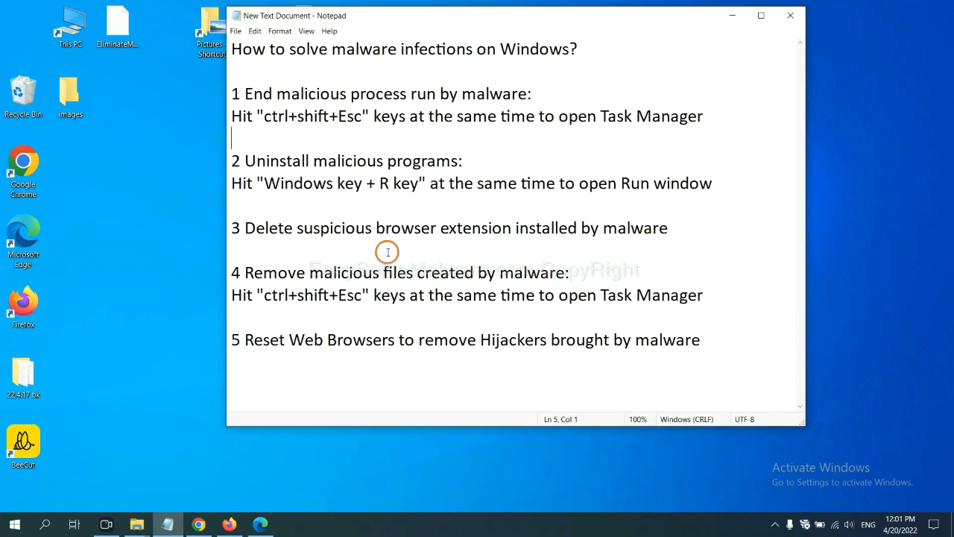
{"action": "mouse_move", "coordinate": [213, 512]}
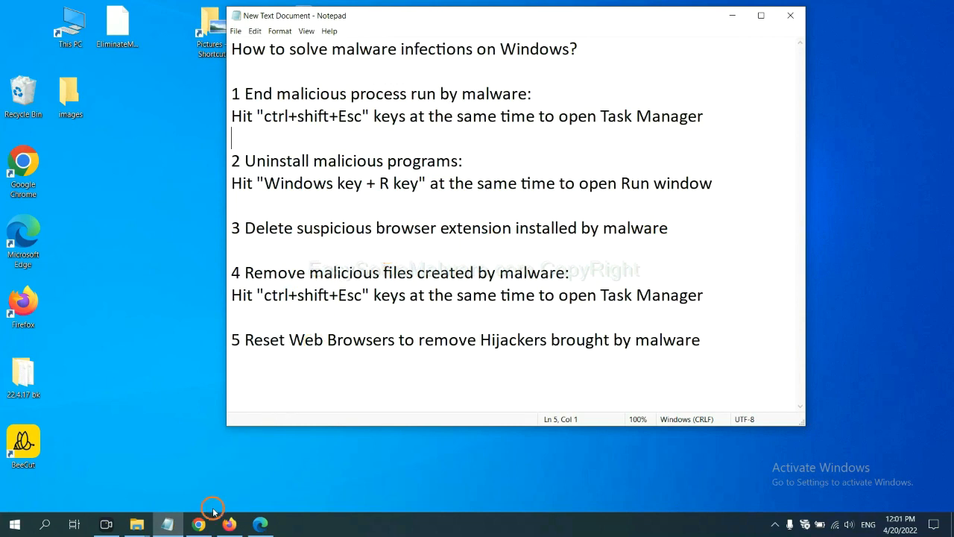
- In Chrome, go to Extensions via More tools and remove the Scroll To Top extension
{"action": "left_click", "coordinate": [198, 524]}
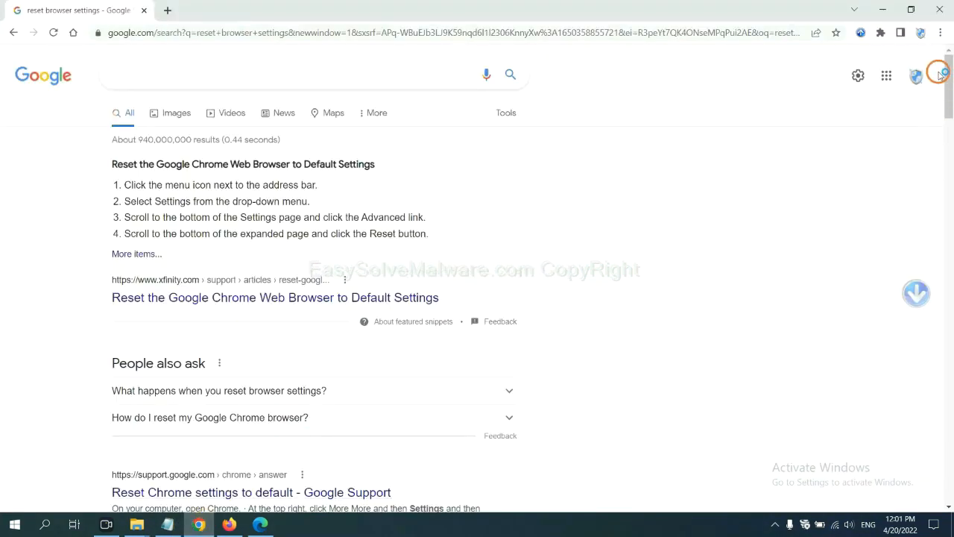
{"action": "left_click", "coordinate": [939, 33]}
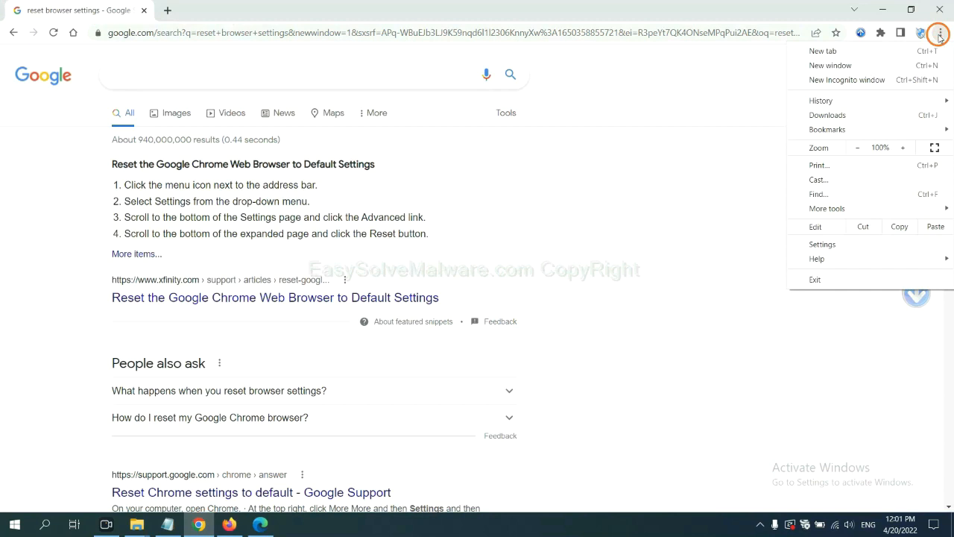
{"action": "left_click", "coordinate": [827, 208]}
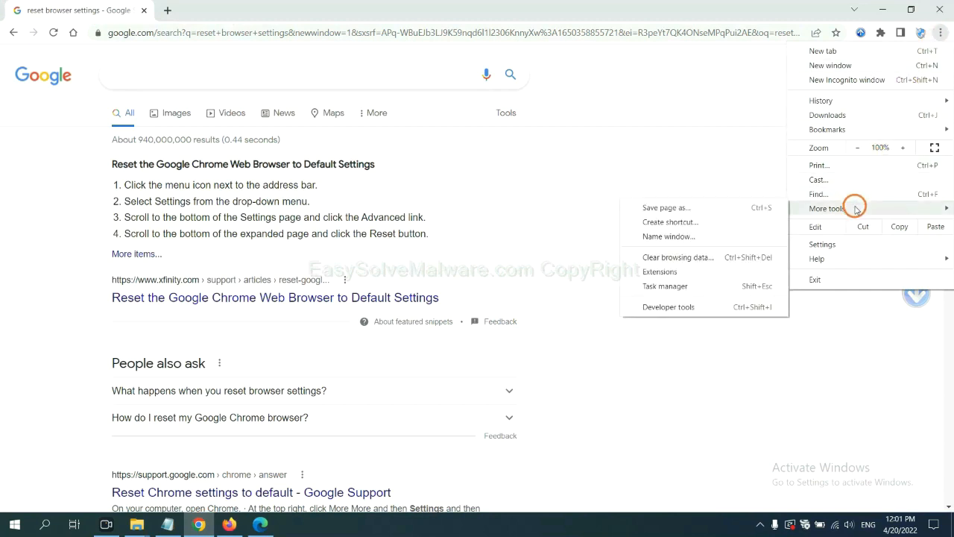
{"action": "mouse_move", "coordinate": [705, 257]}
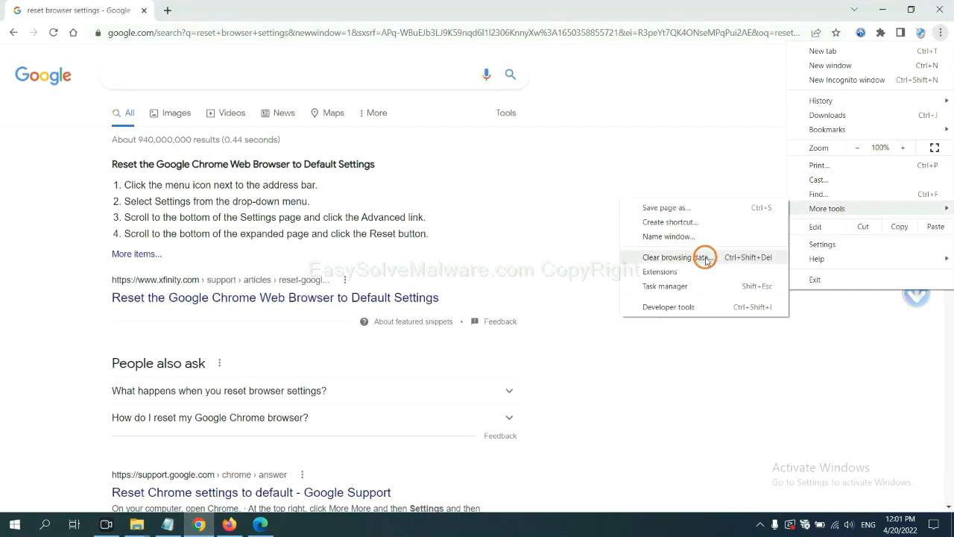
{"action": "left_click", "coordinate": [659, 271]}
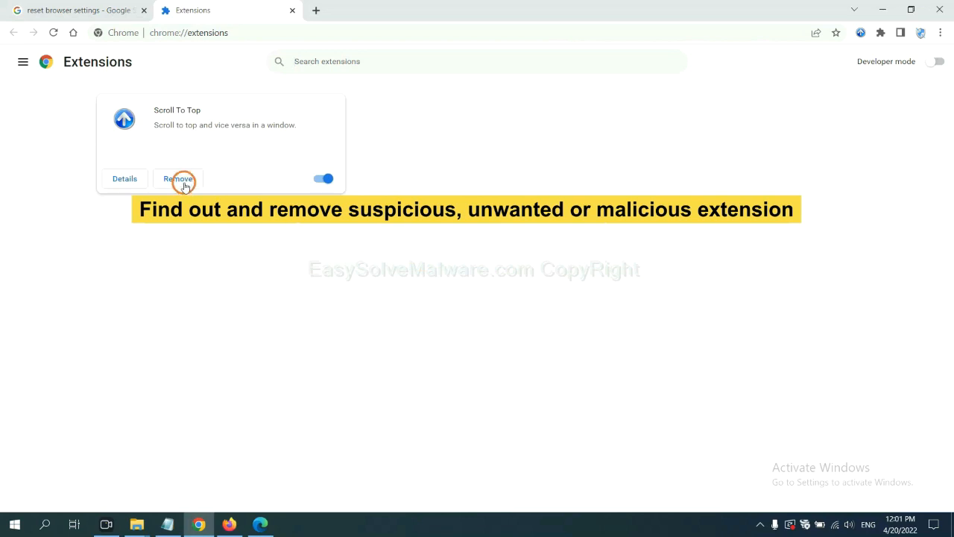
{"action": "left_click", "coordinate": [227, 521]}
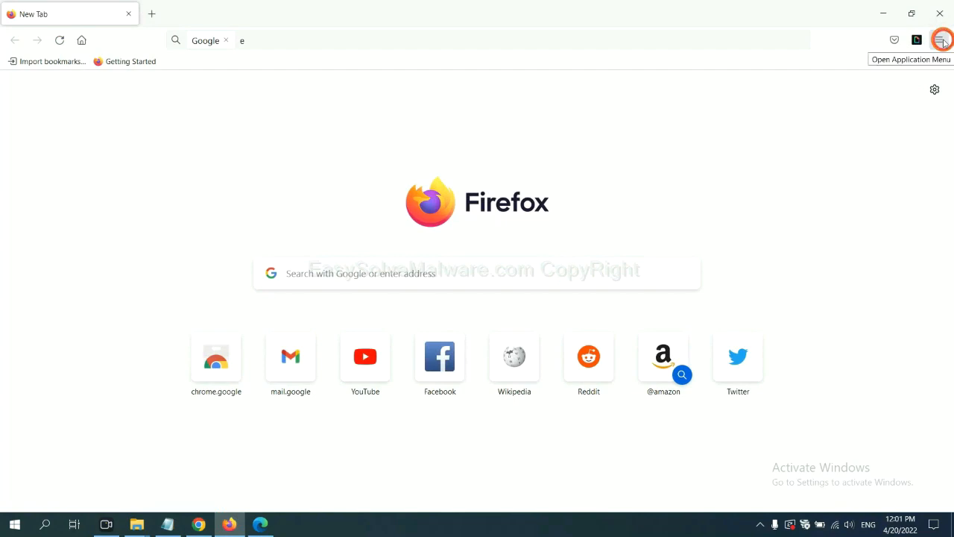
- In Firefox, open Add-ons and themes and bring up options for the GIPHY for Firefox extension
{"action": "left_click", "coordinate": [942, 40]}
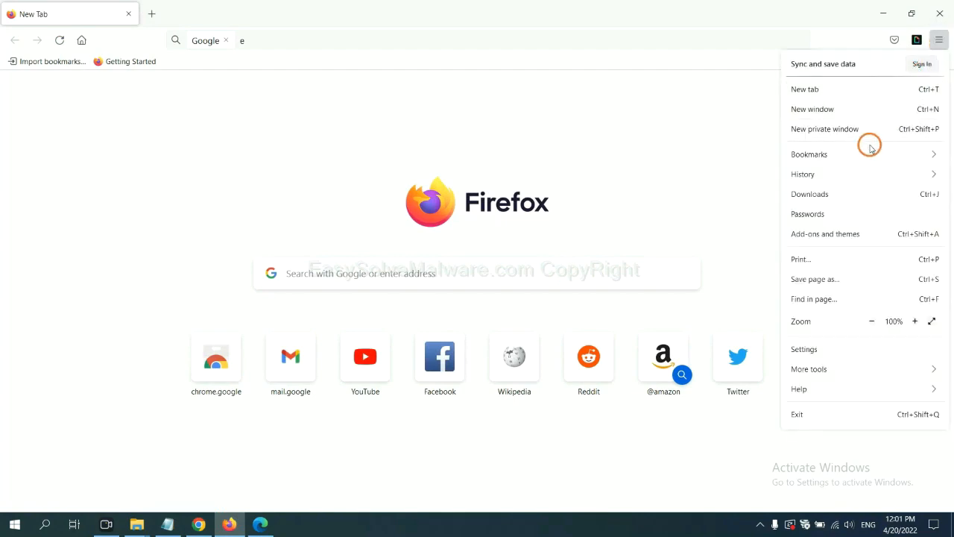
{"action": "mouse_move", "coordinate": [833, 233]}
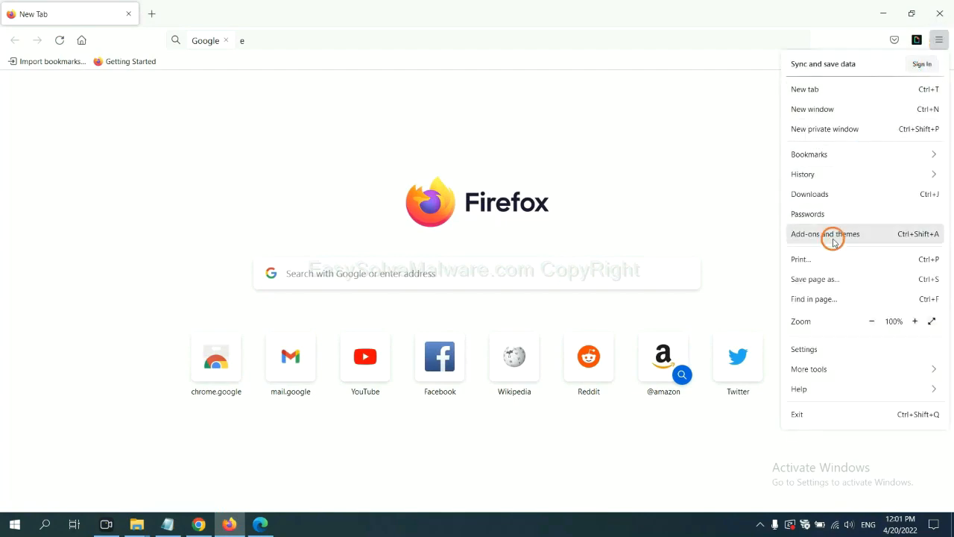
{"action": "left_click", "coordinate": [825, 234]}
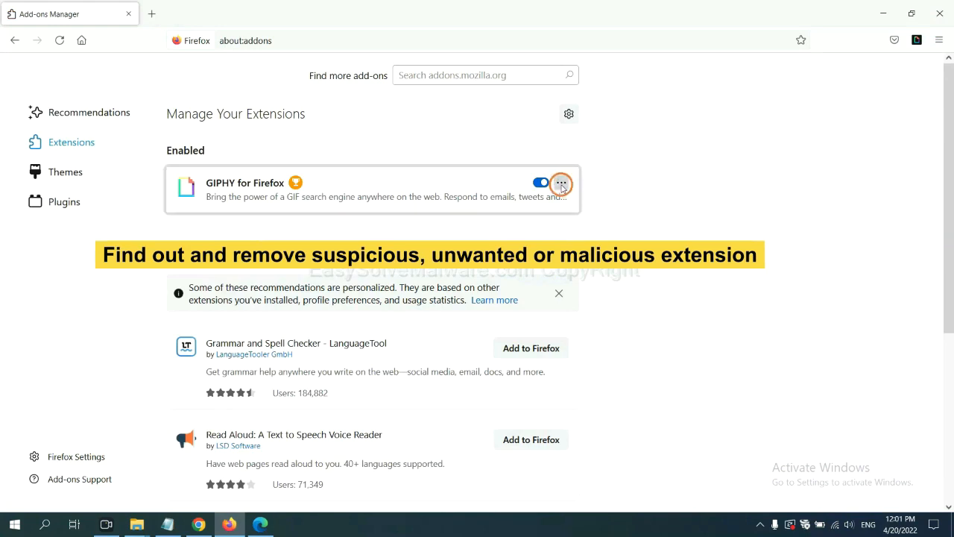
{"action": "left_click", "coordinate": [562, 183]}
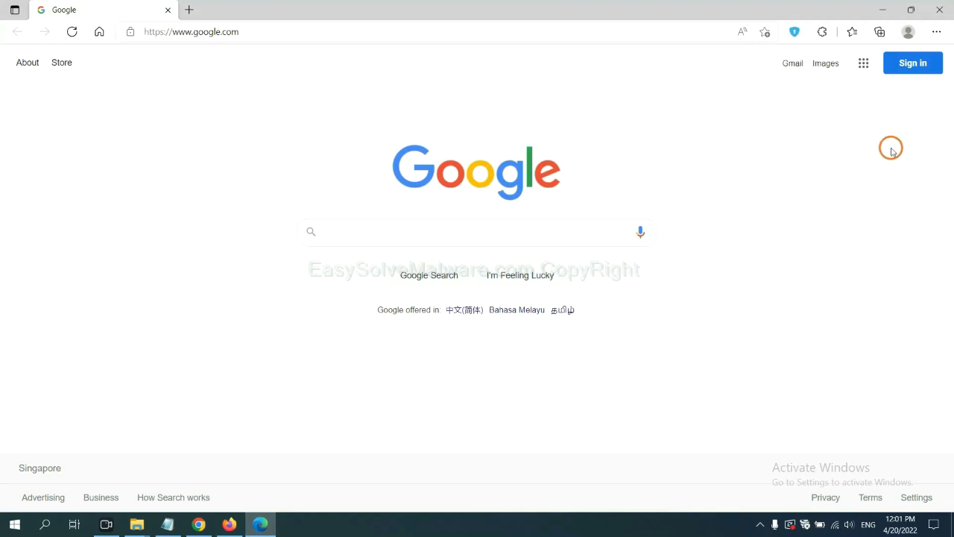
- In Edge, go to Manage extensions and remove the ArcVpn Free Fast VPN Proxy extension
{"action": "left_click", "coordinate": [936, 32]}
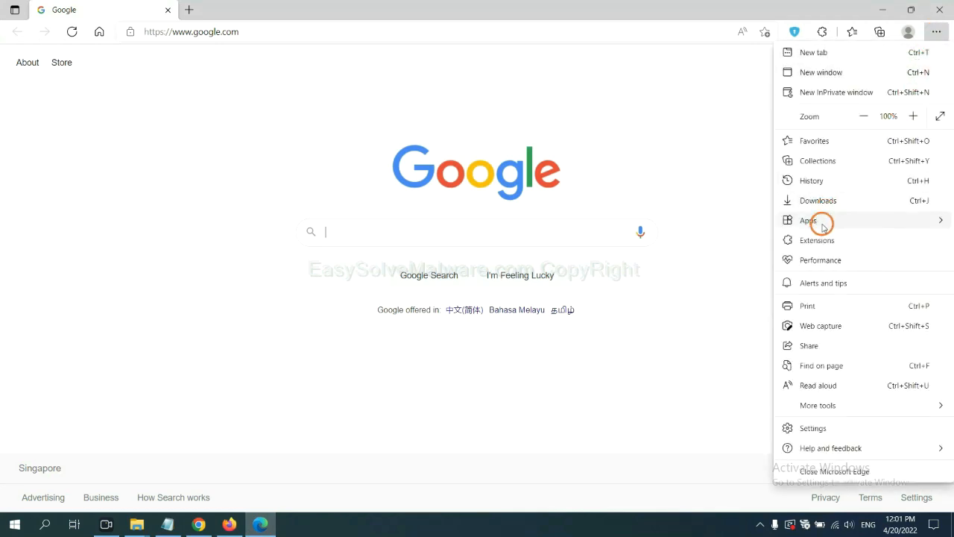
{"action": "mouse_move", "coordinate": [818, 240]}
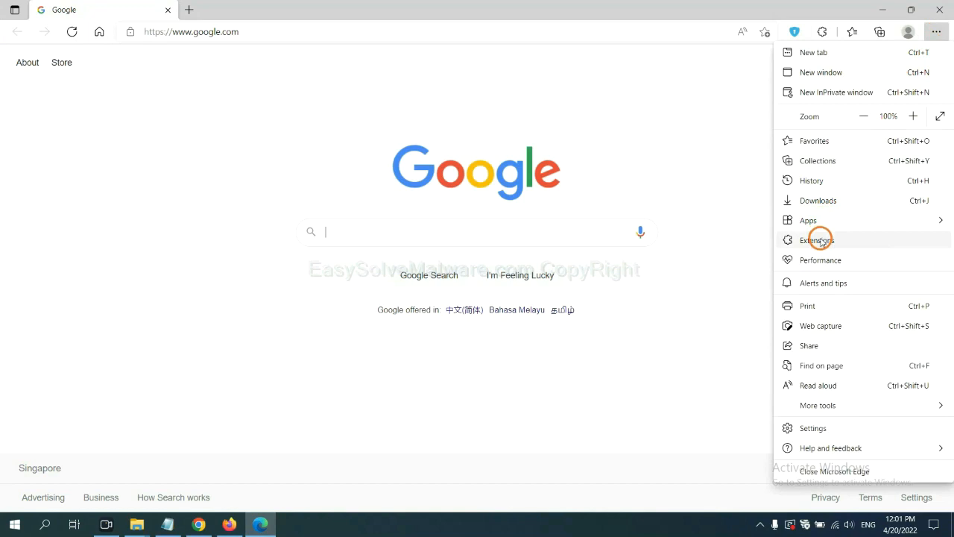
{"action": "left_click", "coordinate": [818, 240]}
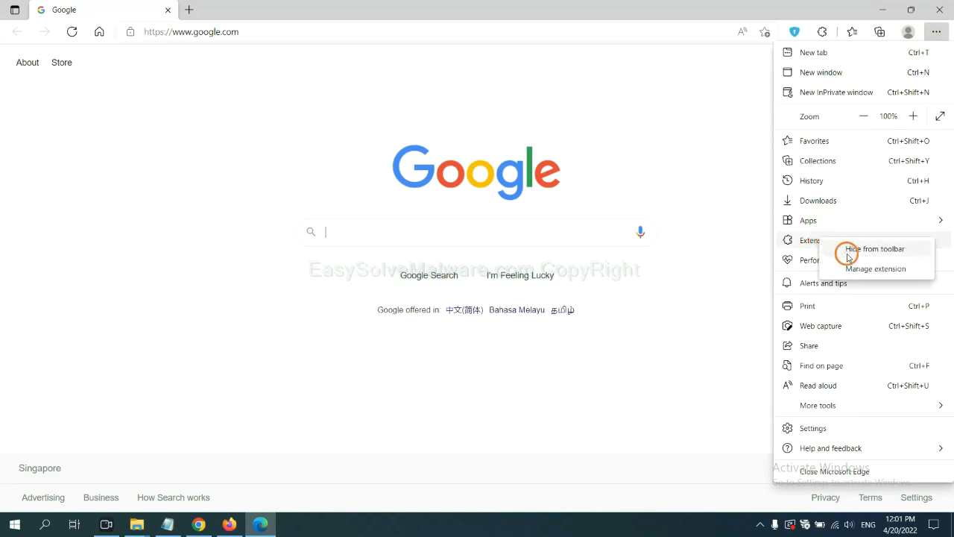
{"action": "mouse_move", "coordinate": [856, 268]}
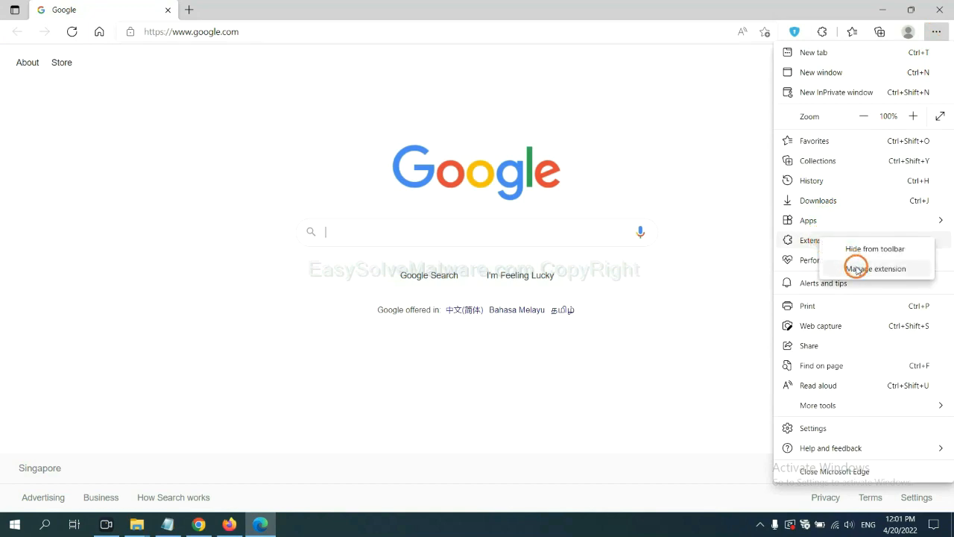
{"action": "left_click", "coordinate": [876, 269]}
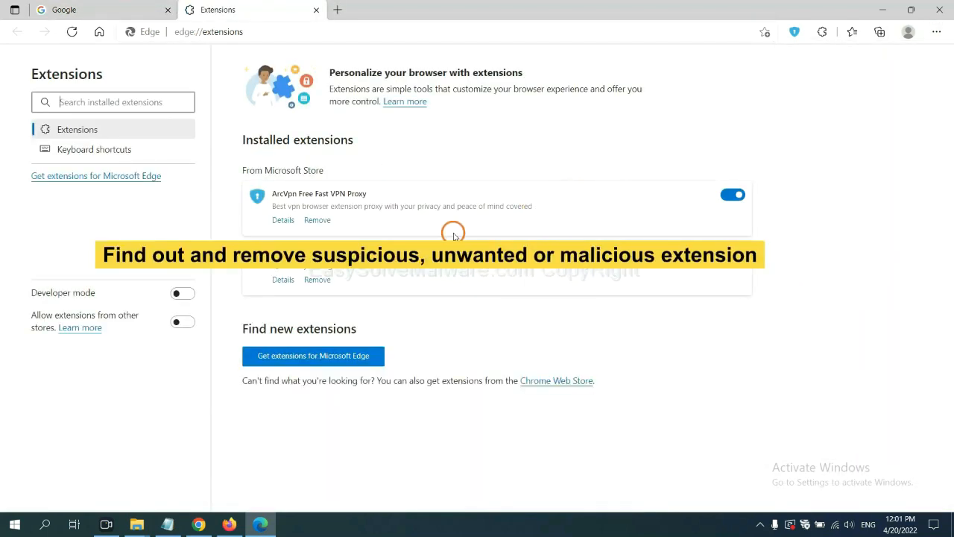
{"action": "mouse_move", "coordinate": [396, 234]}
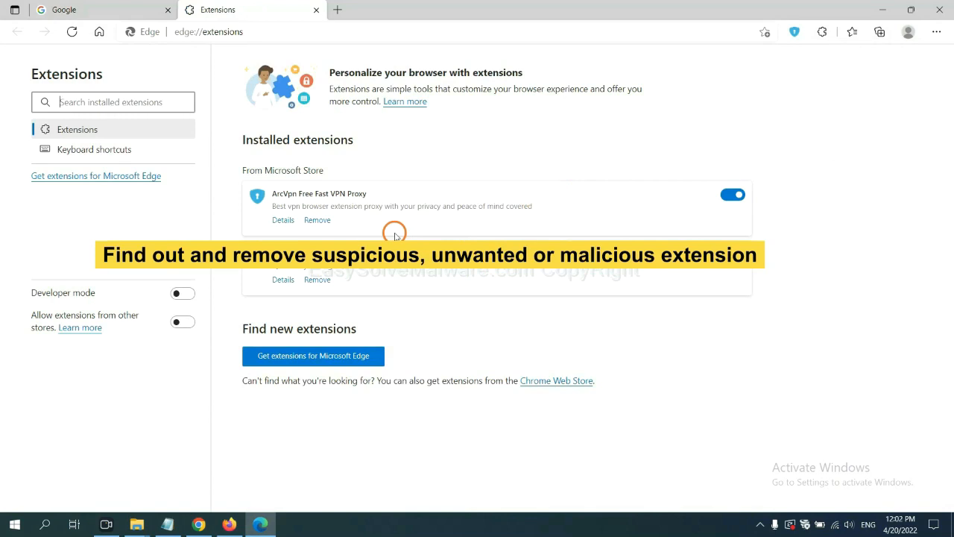
{"action": "mouse_move", "coordinate": [317, 220]}
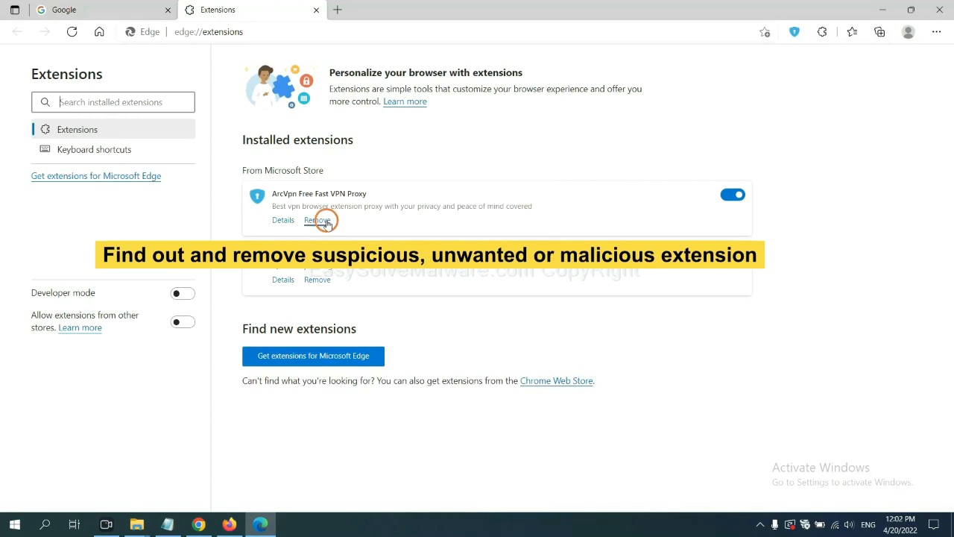
{"action": "left_click", "coordinate": [317, 220]}
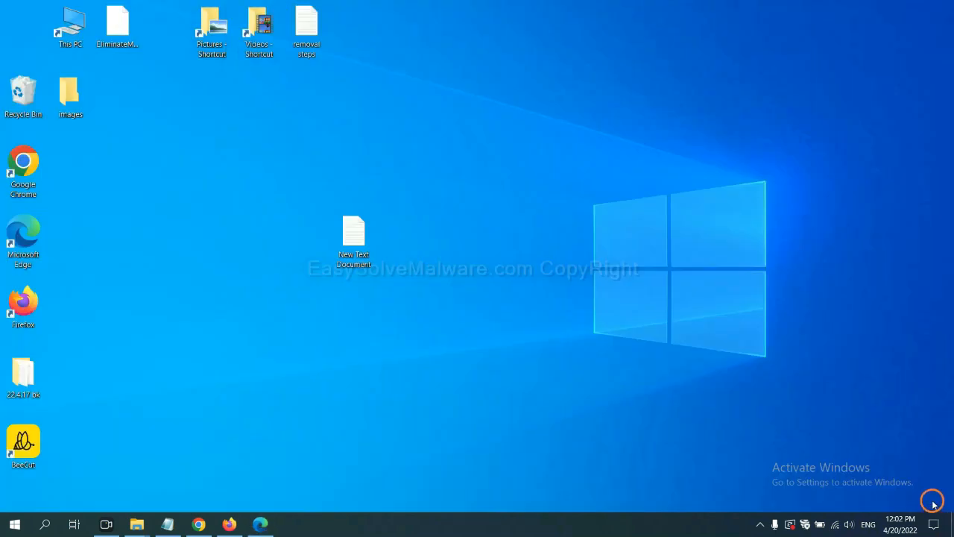
- Open the New Text Document notes and bring up the Run window for step 4
{"action": "double_click", "coordinate": [354, 235]}
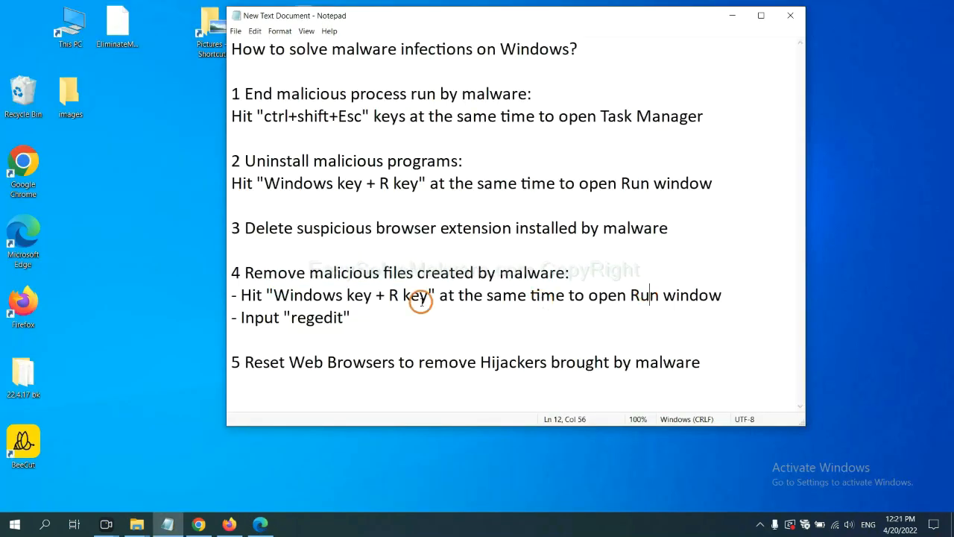
{"action": "mouse_move", "coordinate": [347, 276]}
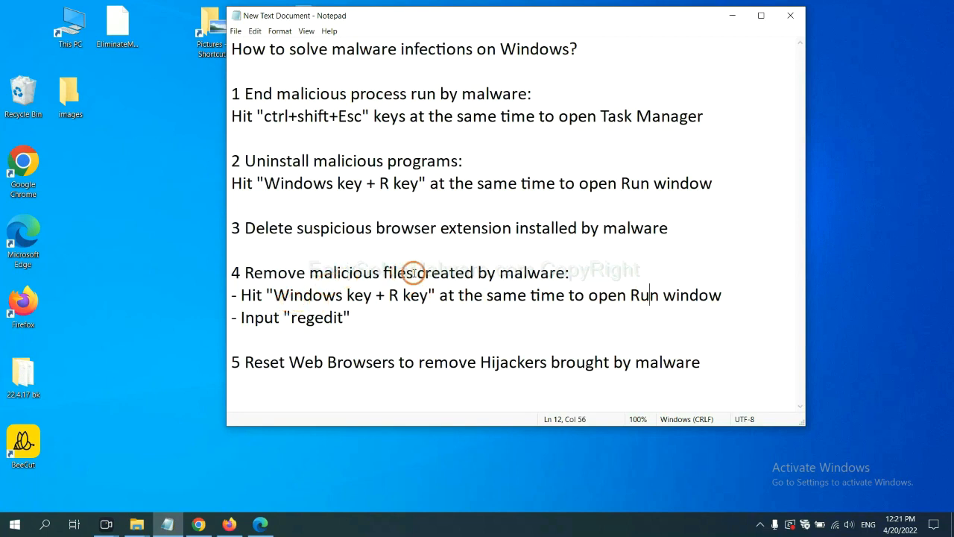
{"action": "mouse_move", "coordinate": [257, 291]}
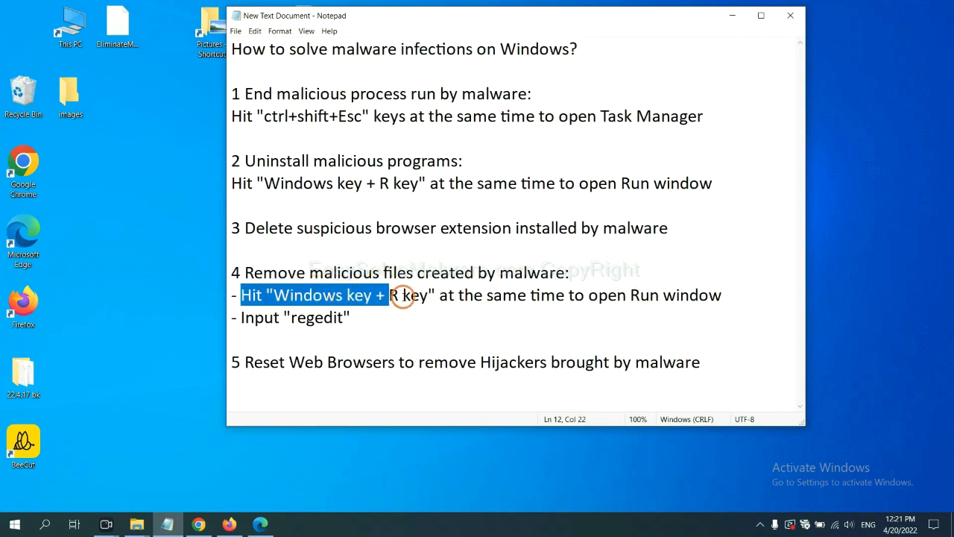
{"action": "left_click", "coordinate": [554, 295]}
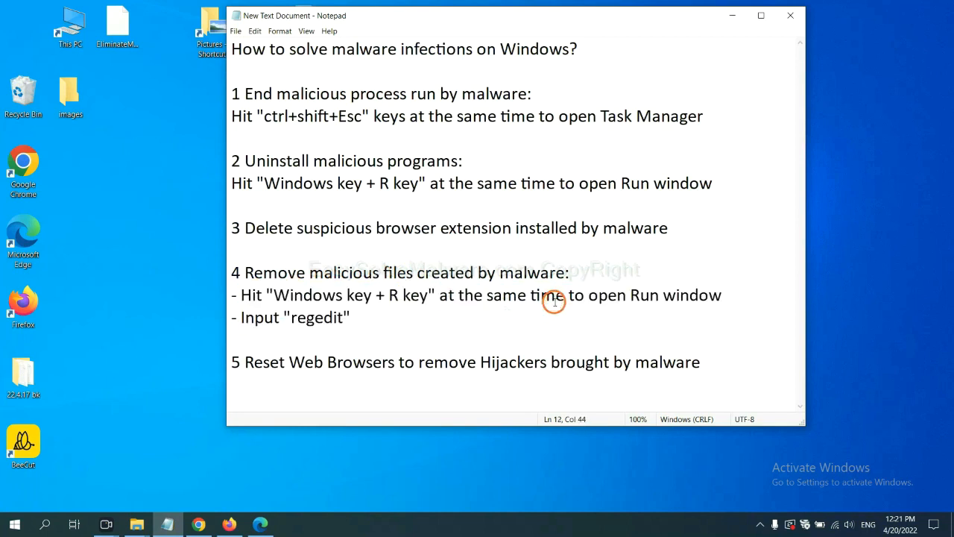
{"action": "key", "text": "win+r"}
{"action": "type", "text": "regedit"}
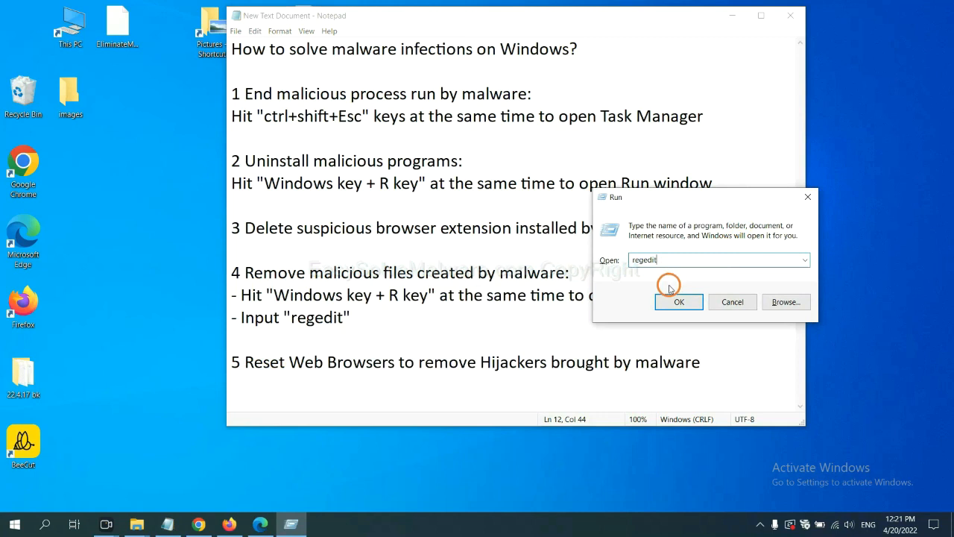
- Launch Registry Editor and search it for 'Input the name of malware' via Edit > Find
{"action": "left_click", "coordinate": [678, 301]}
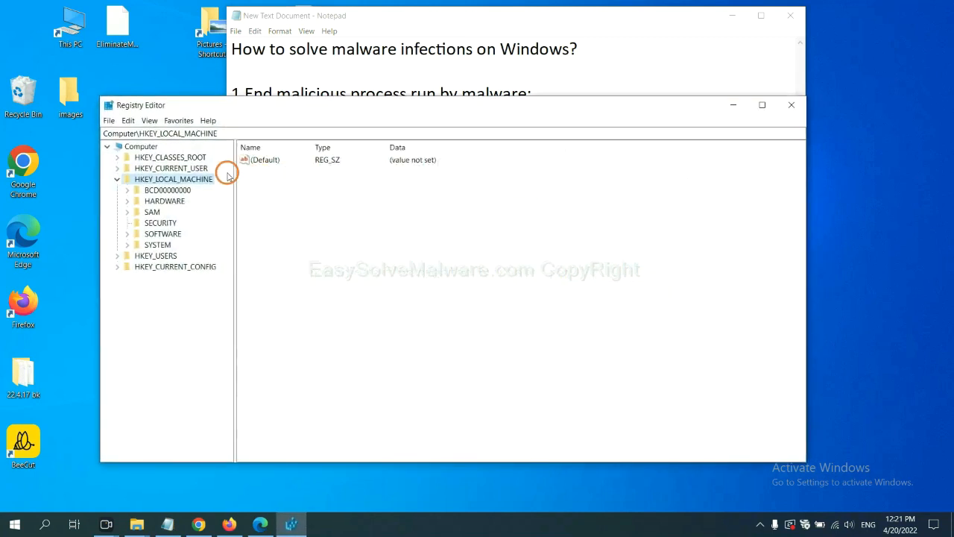
{"action": "mouse_move", "coordinate": [131, 120]}
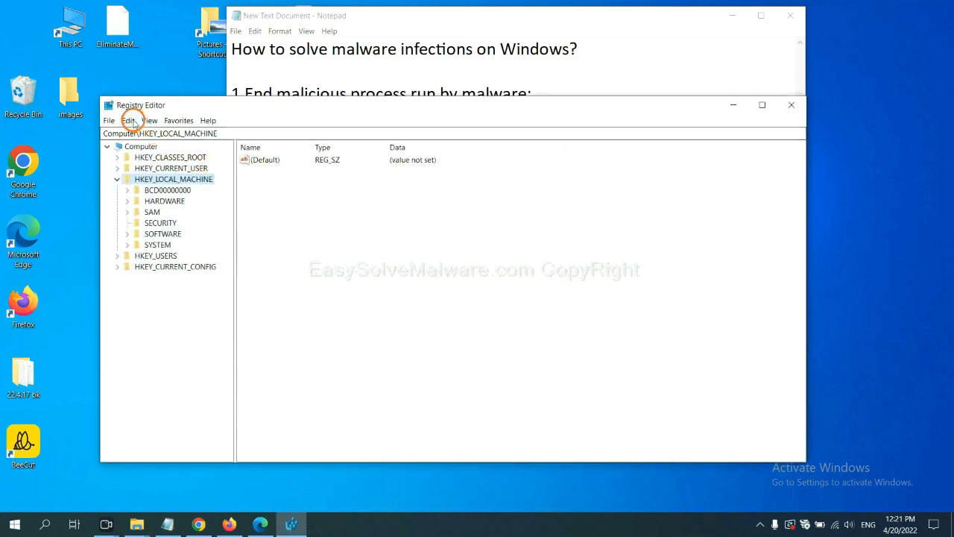
{"action": "left_click", "coordinate": [128, 120]}
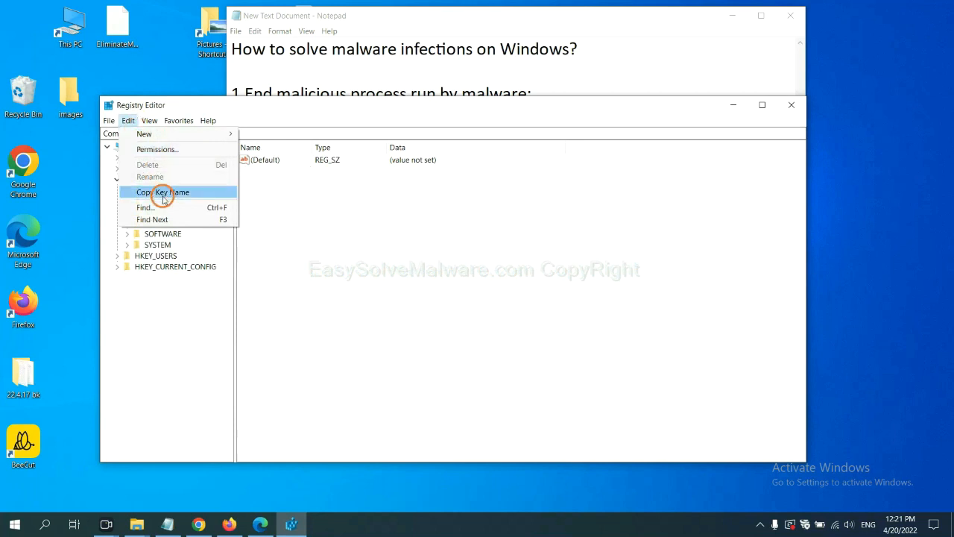
{"action": "mouse_move", "coordinate": [167, 207]}
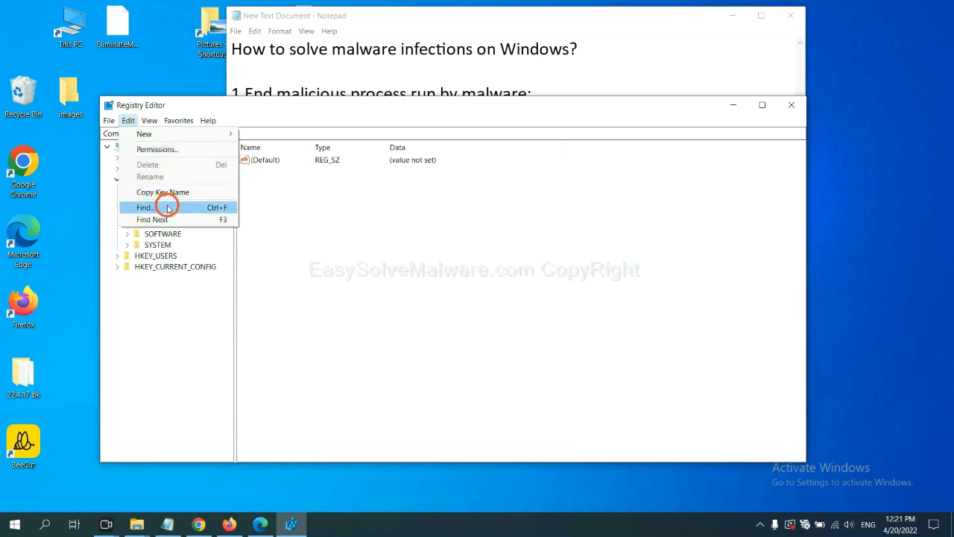
{"action": "left_click", "coordinate": [144, 207]}
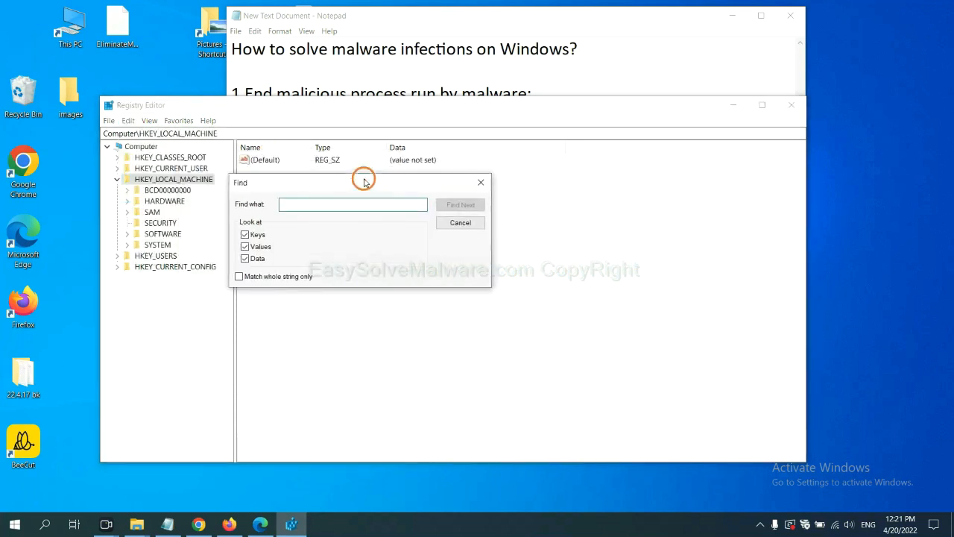
{"action": "left_click", "coordinate": [352, 204]}
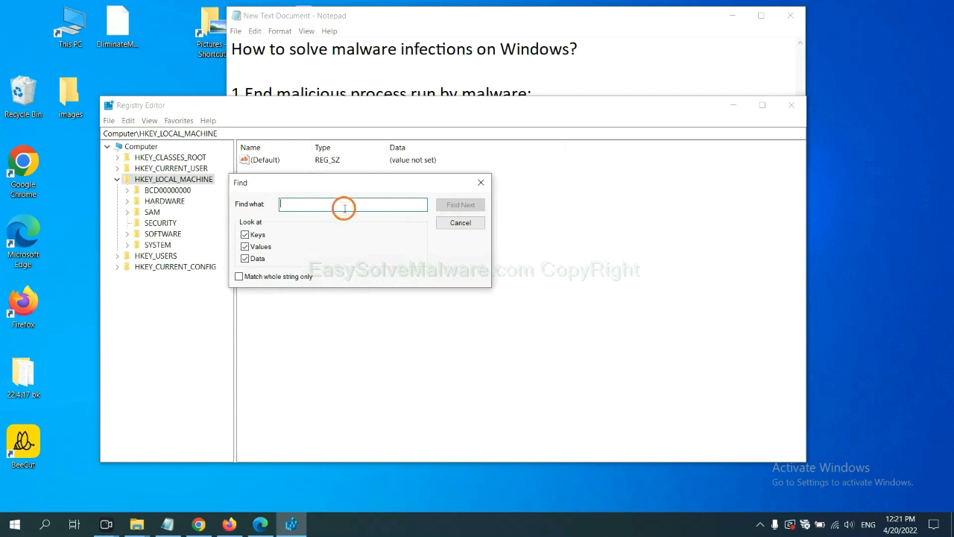
{"action": "type", "text": "Input the name of malware"}
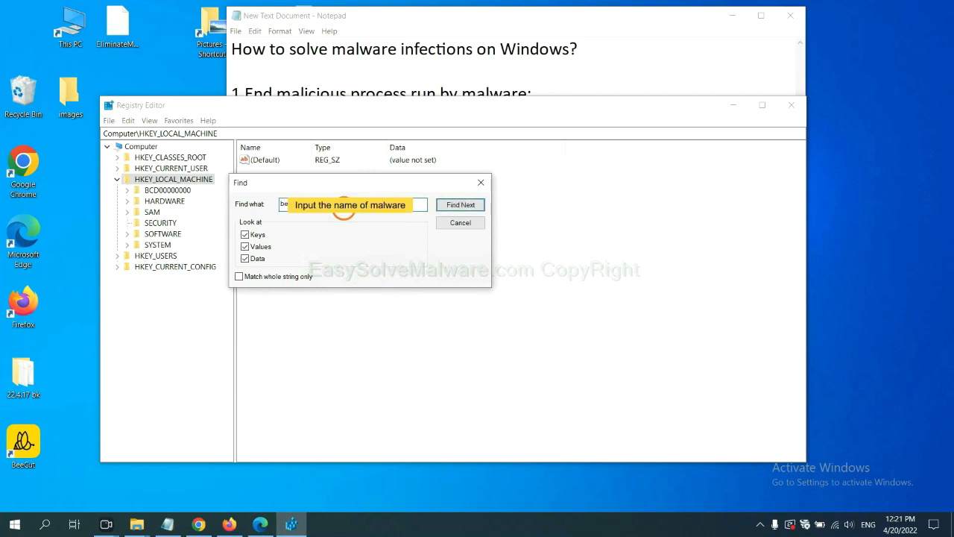
{"action": "left_click", "coordinate": [460, 204]}
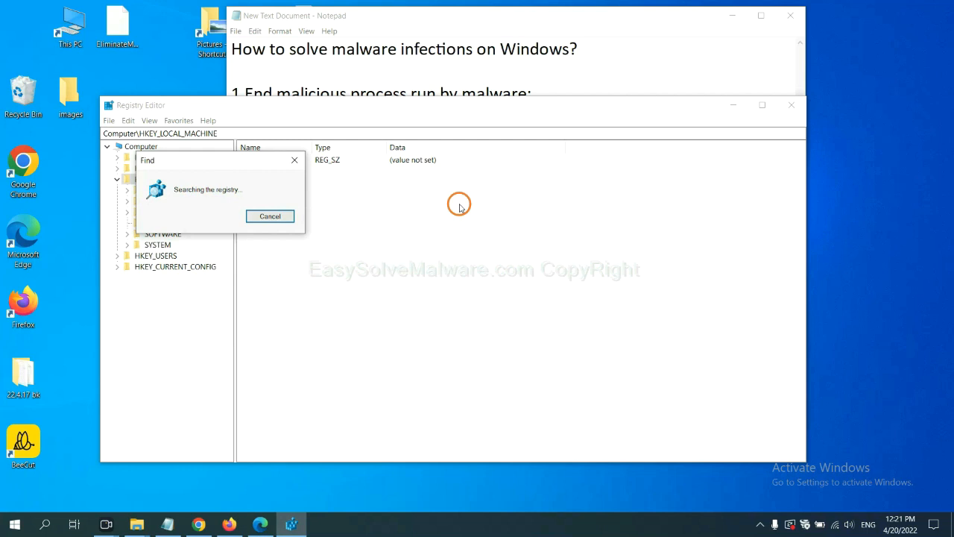
{"action": "mouse_move", "coordinate": [281, 151]}
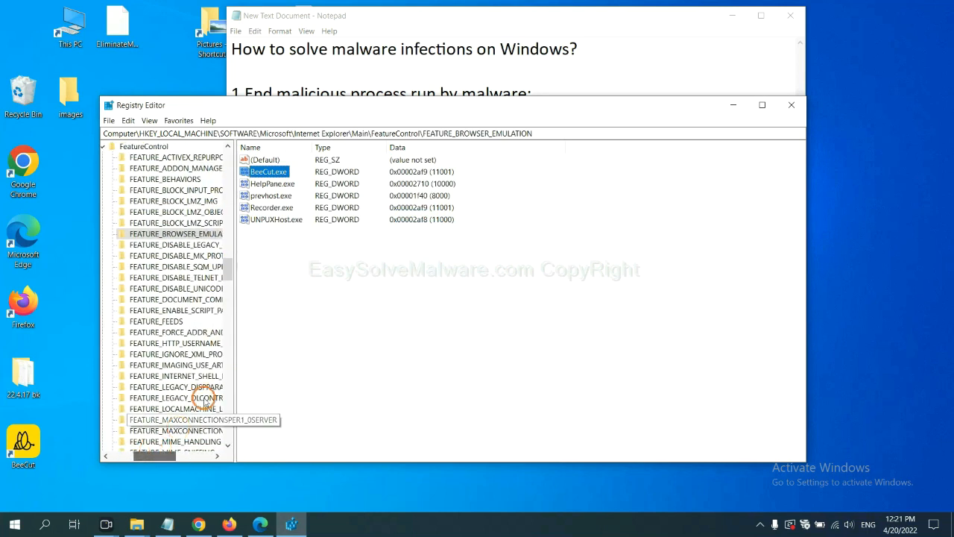
{"action": "mouse_move", "coordinate": [261, 304]}
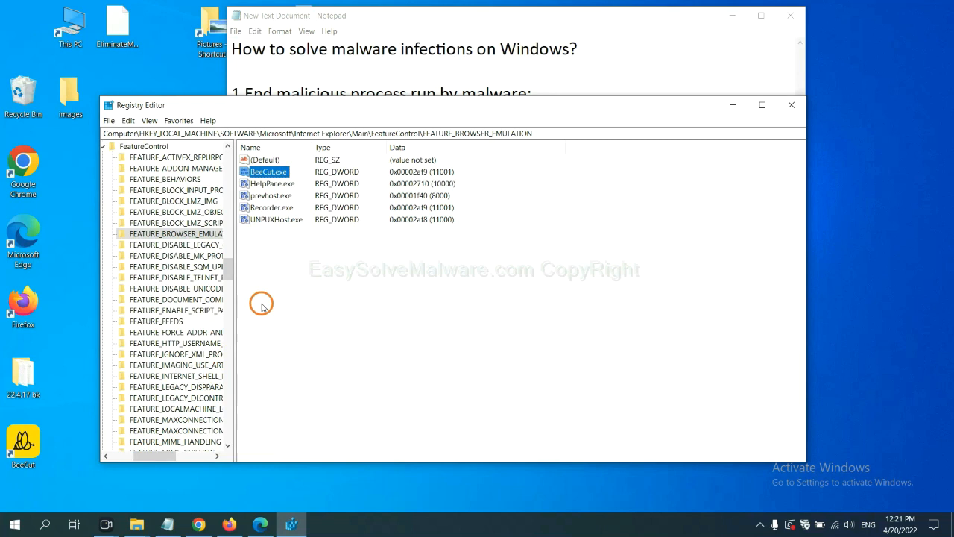
{"action": "mouse_move", "coordinate": [218, 242]}
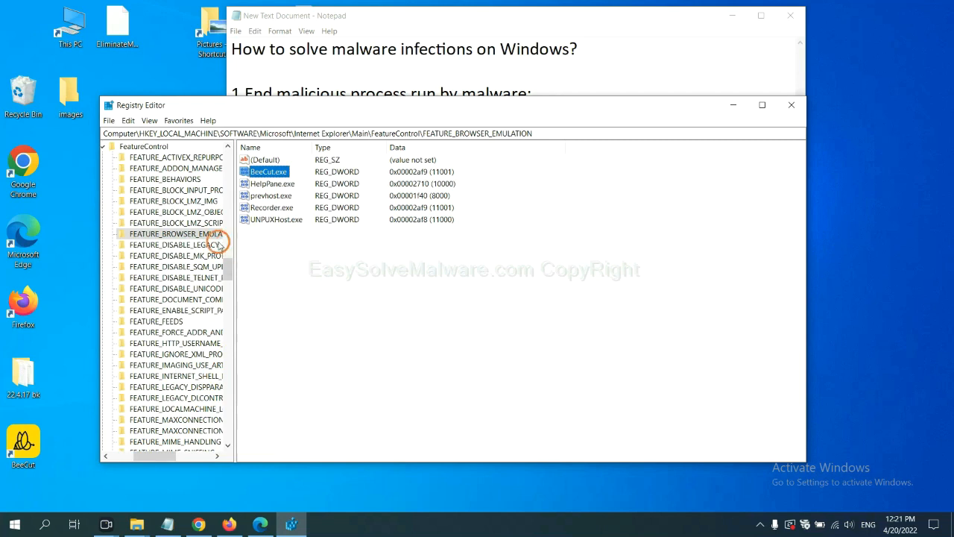
{"action": "right_click", "coordinate": [177, 233]}
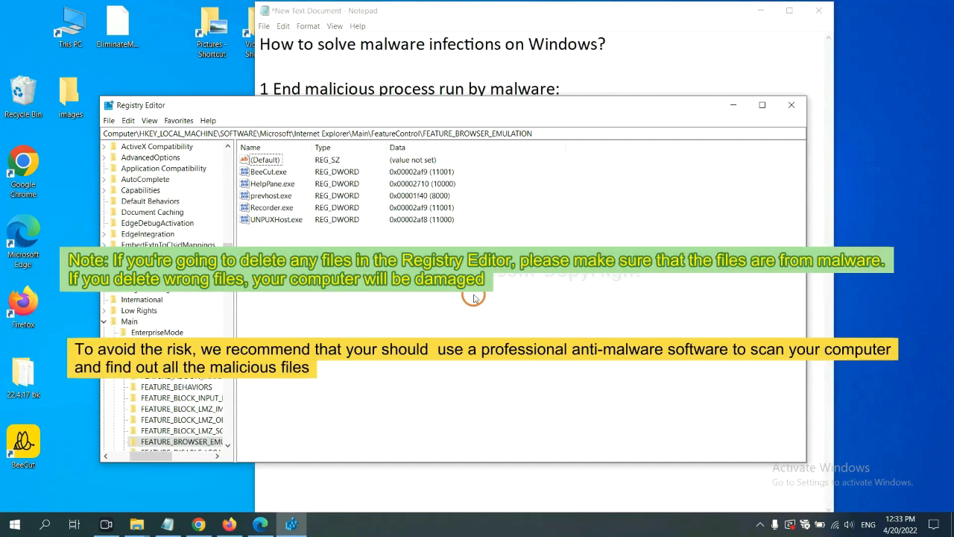
{"action": "mouse_move", "coordinate": [455, 302]}
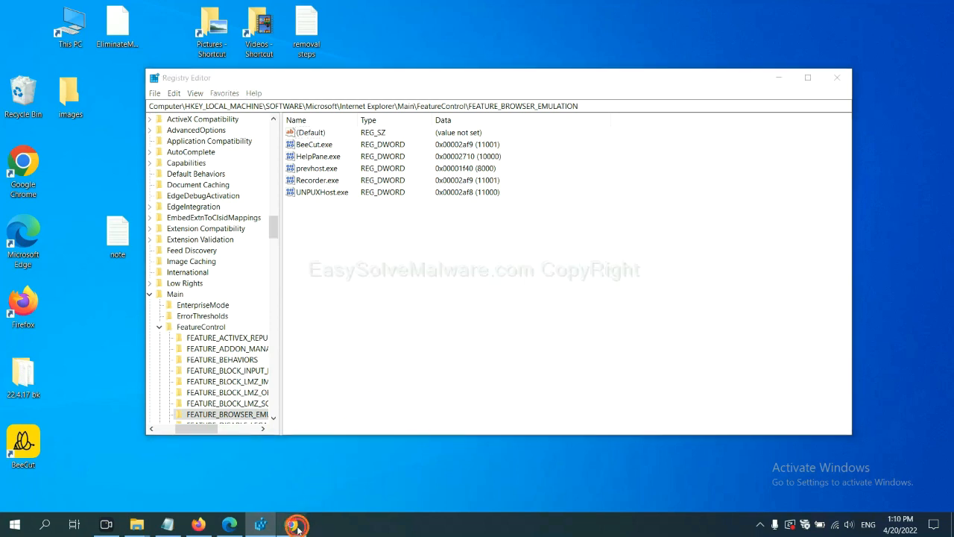
- Bring the EasySolveMalware.com guide forward and scroll to its Windows/Mac quick menu
{"action": "left_click", "coordinate": [295, 524]}
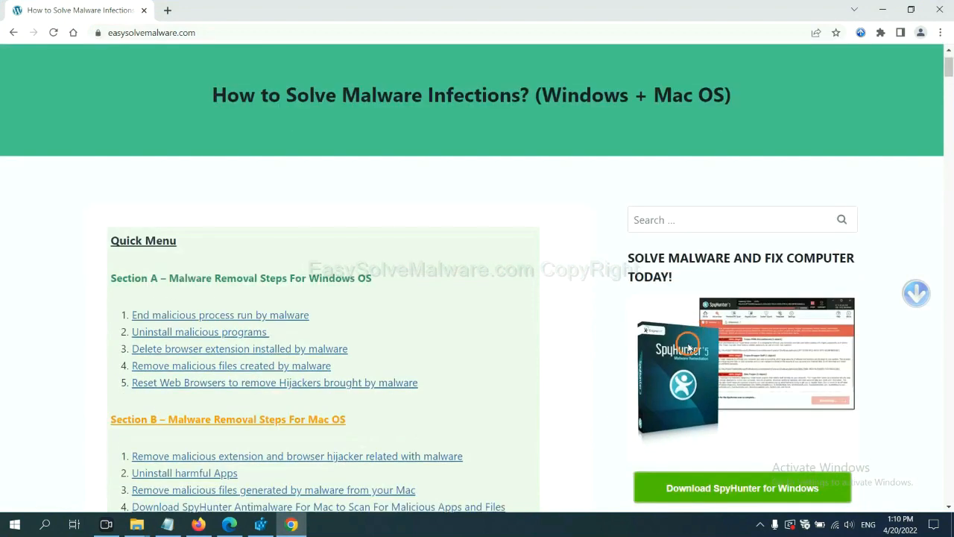
{"action": "scroll", "scroll_direction": "up", "scroll_amount": 3}
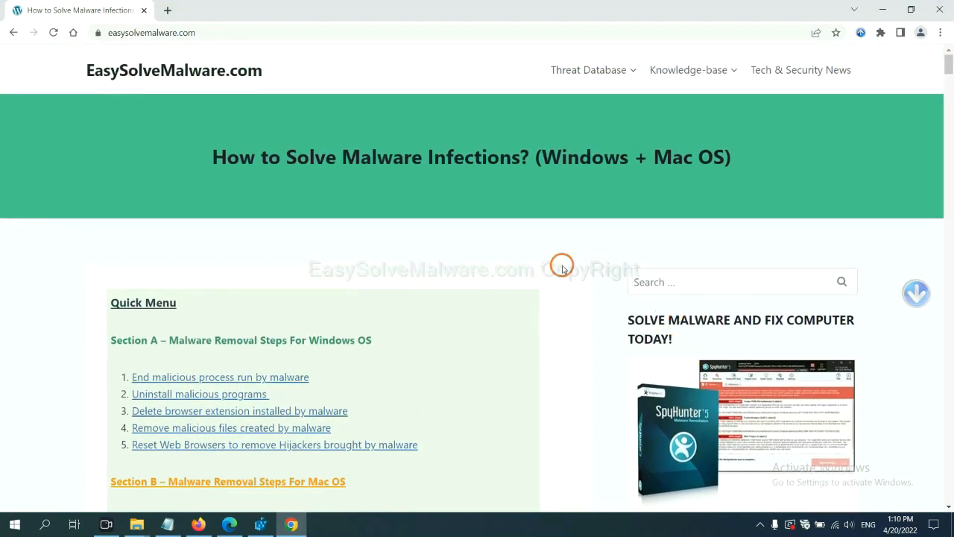
{"action": "mouse_move", "coordinate": [266, 77]}
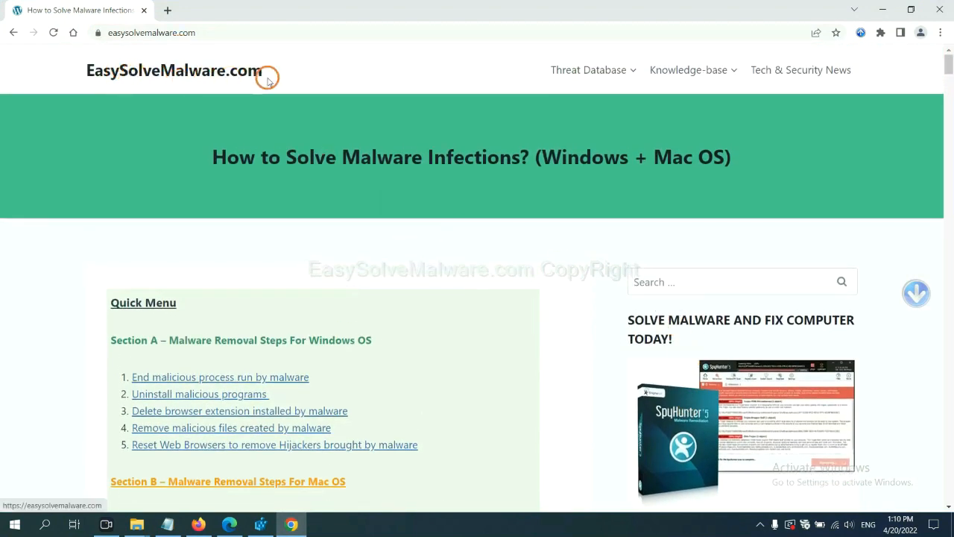
{"action": "scroll", "scroll_direction": "down", "scroll_amount": 3}
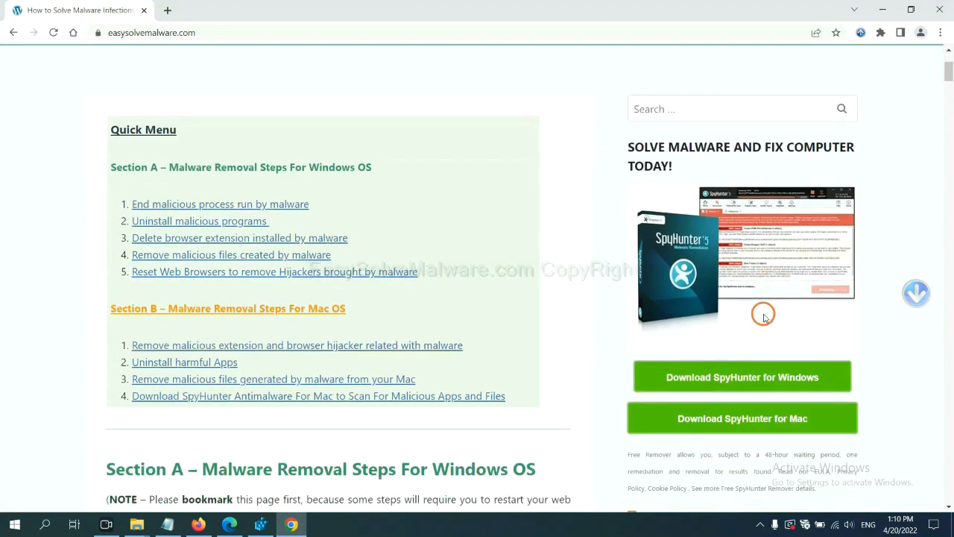
{"action": "scroll", "scroll_direction": "down", "scroll_amount": 3}
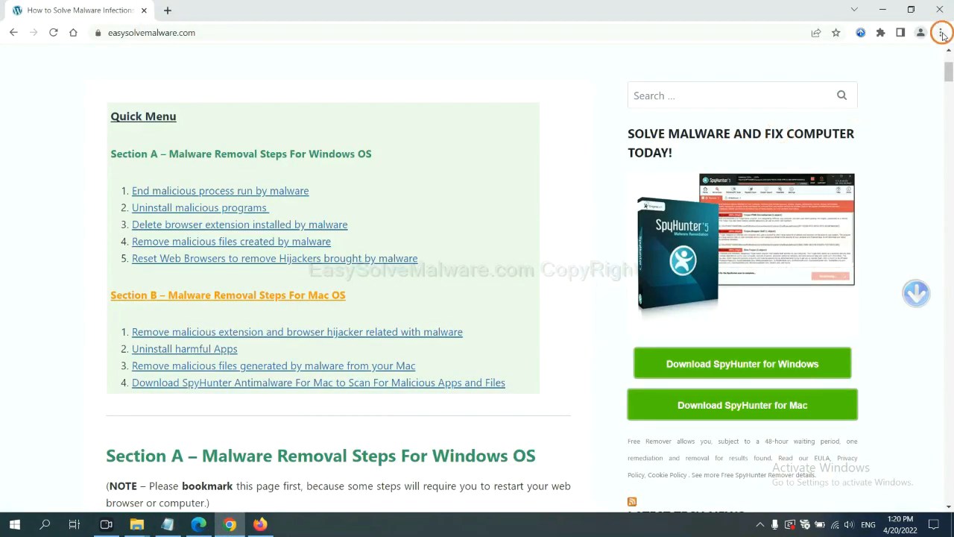
- Open Chrome Settings and search 'reset' to reach the restore-defaults option
{"action": "left_click", "coordinate": [940, 33]}
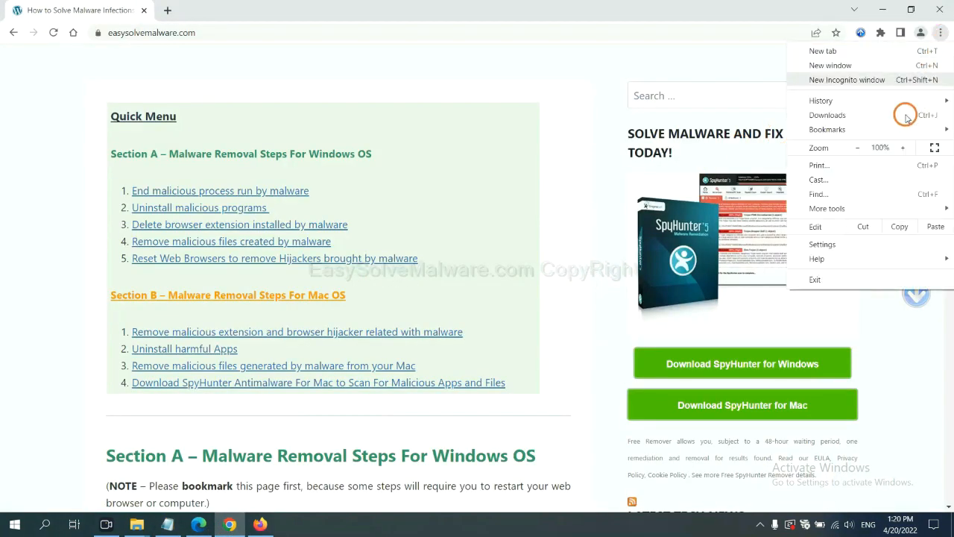
{"action": "left_click", "coordinate": [822, 244]}
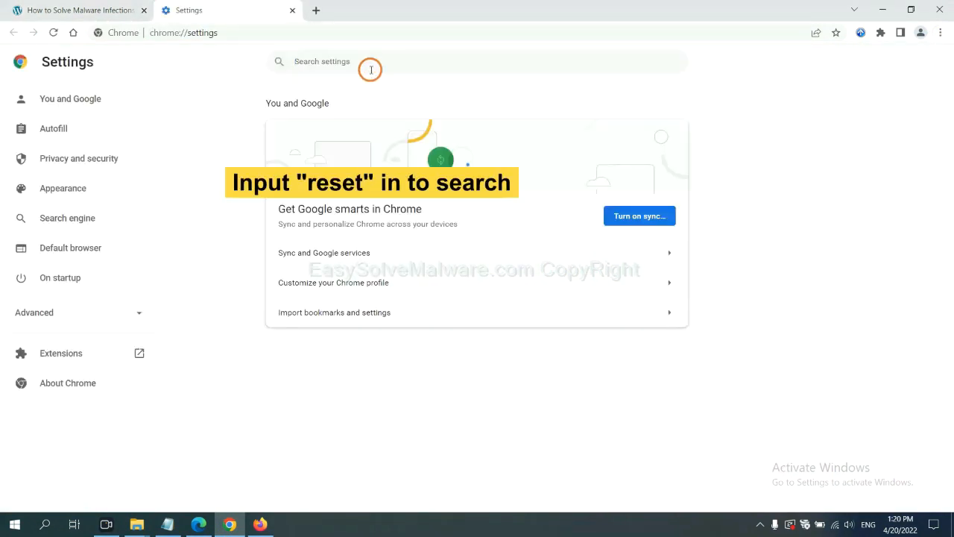
{"action": "type", "text": "reset"}
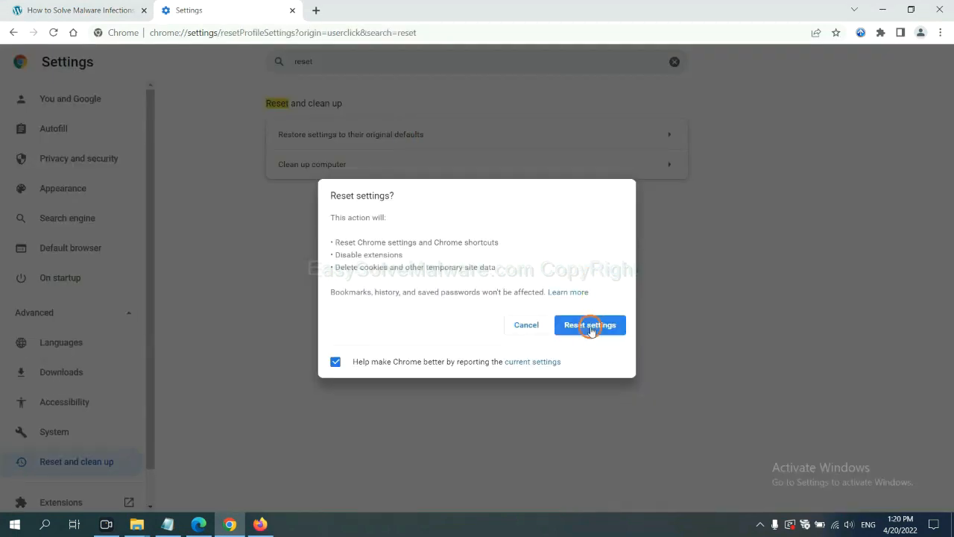
{"action": "mouse_move", "coordinate": [265, 519]}
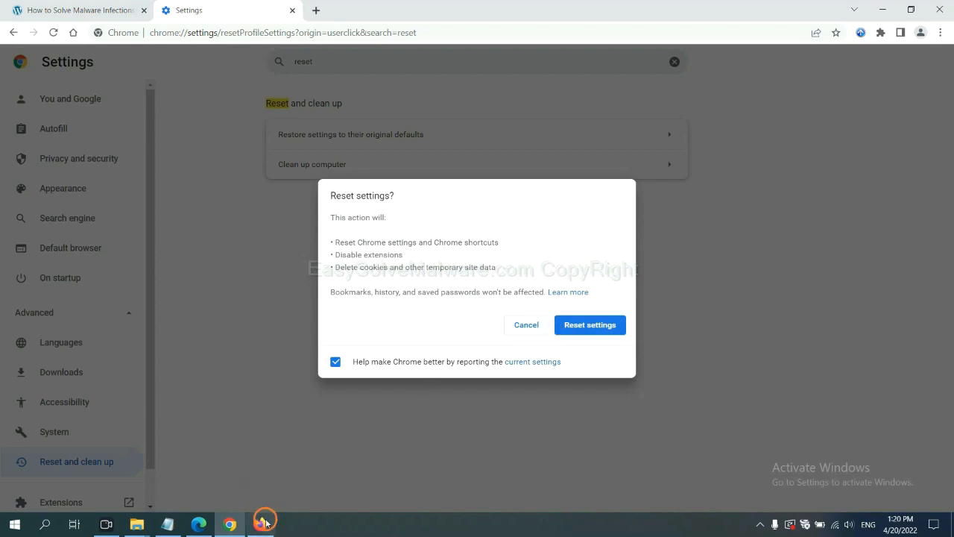
- Reach Firefox's Troubleshooting Information via Help and start Refresh Firefox
{"action": "left_click", "coordinate": [261, 523]}
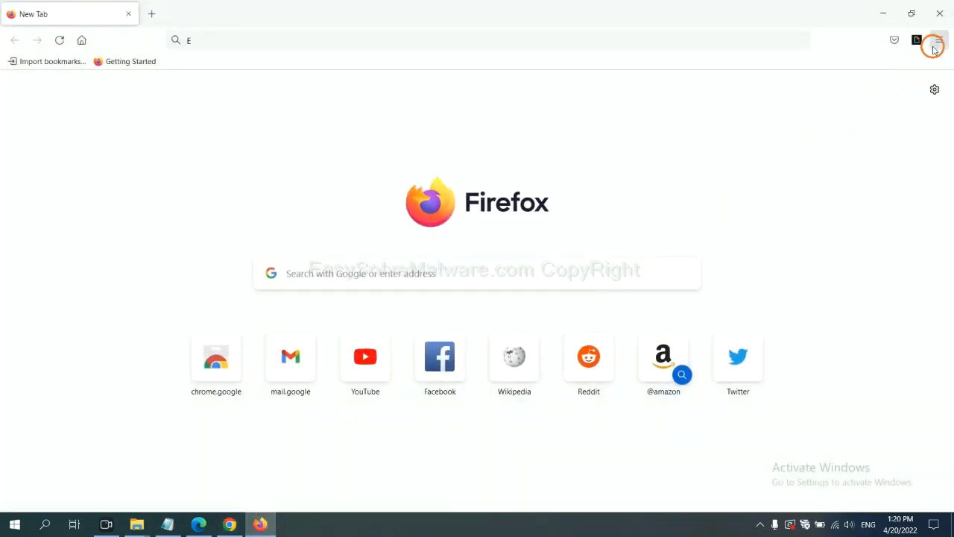
{"action": "left_click", "coordinate": [937, 40]}
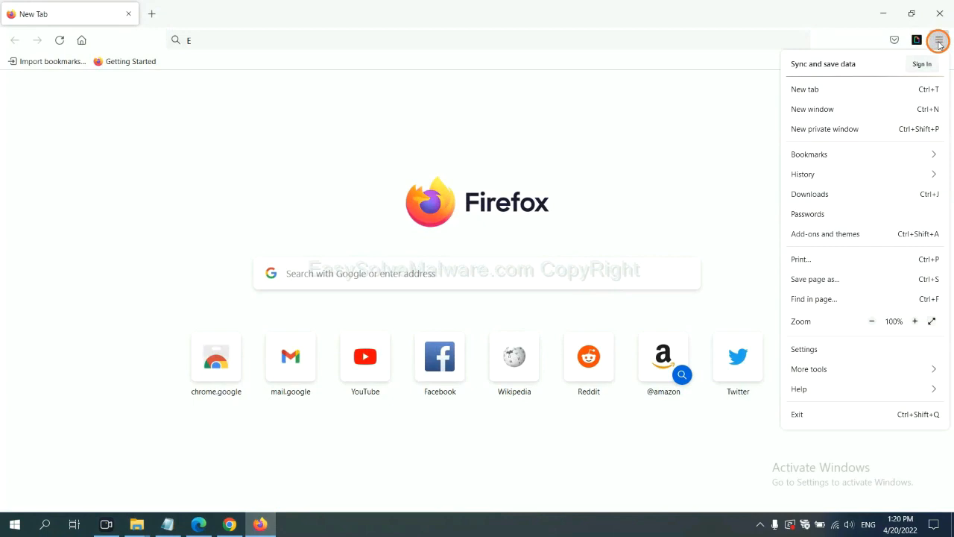
{"action": "mouse_move", "coordinate": [820, 389]}
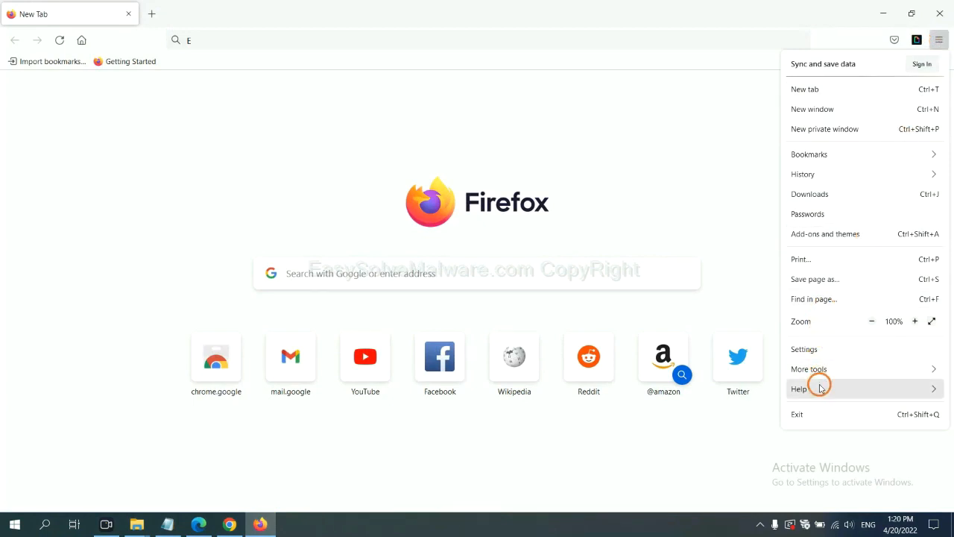
{"action": "left_click", "coordinate": [798, 388]}
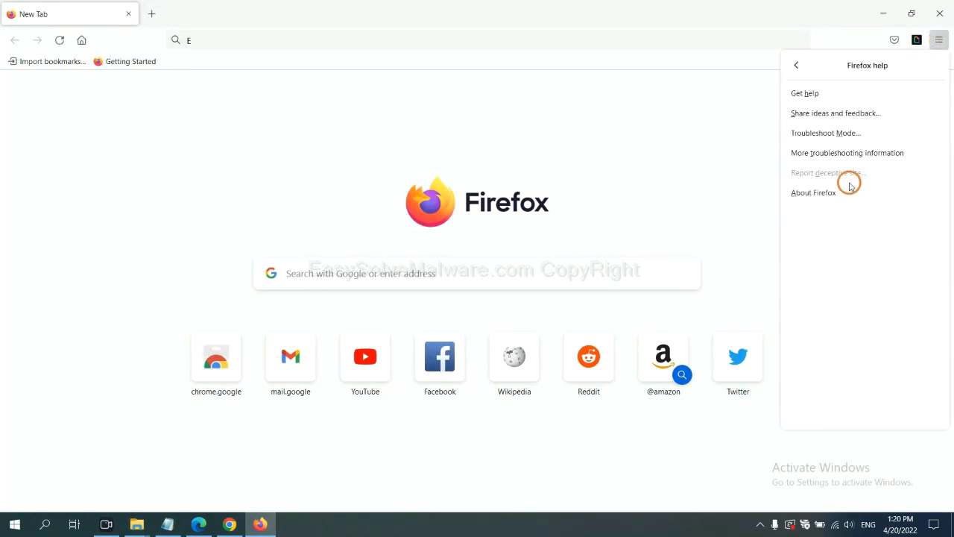
{"action": "mouse_move", "coordinate": [846, 153]}
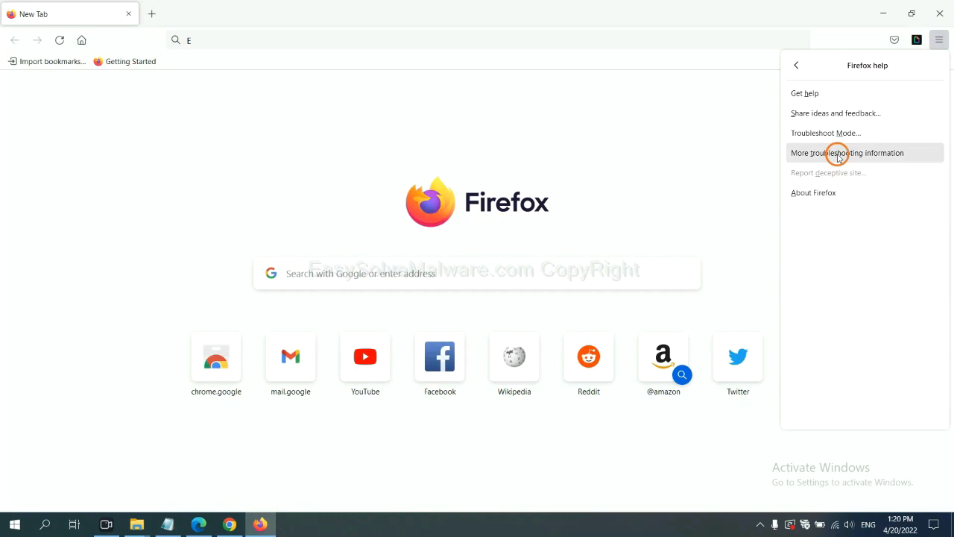
{"action": "left_click", "coordinate": [847, 153]}
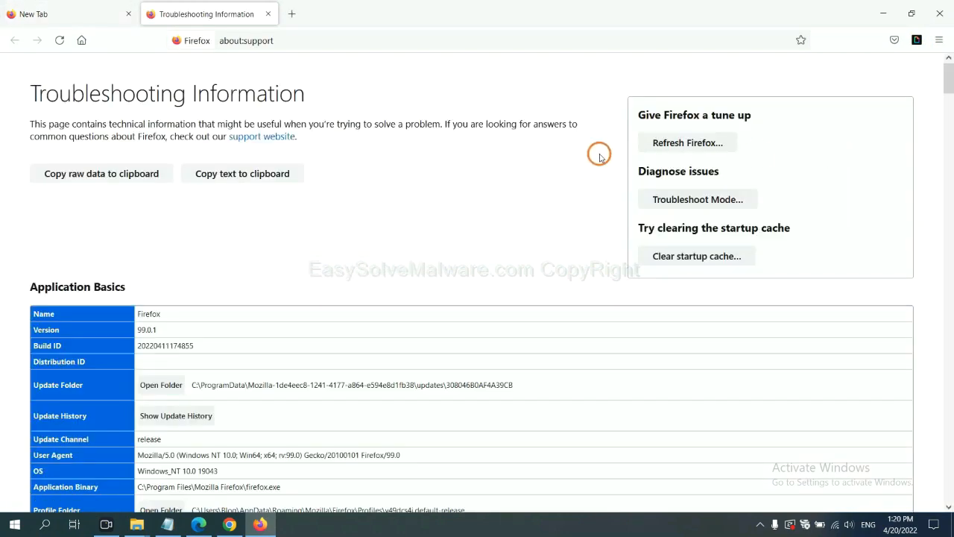
{"action": "mouse_move", "coordinate": [686, 142]}
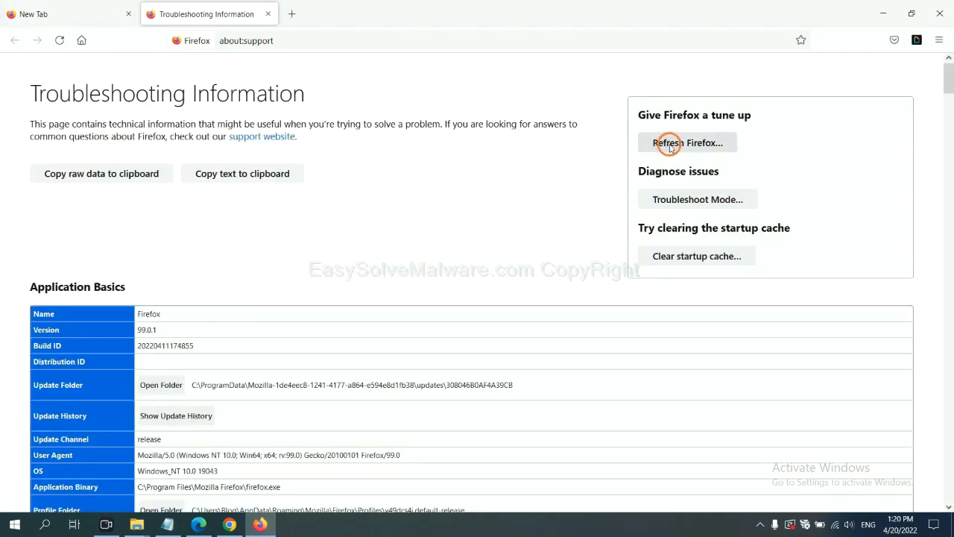
{"action": "left_click", "coordinate": [687, 143]}
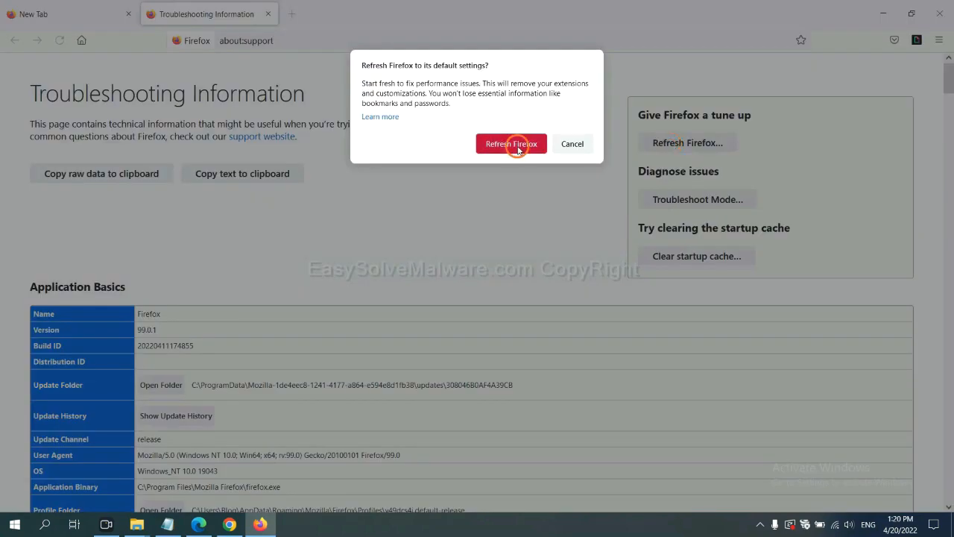
{"action": "mouse_move", "coordinate": [233, 439]}
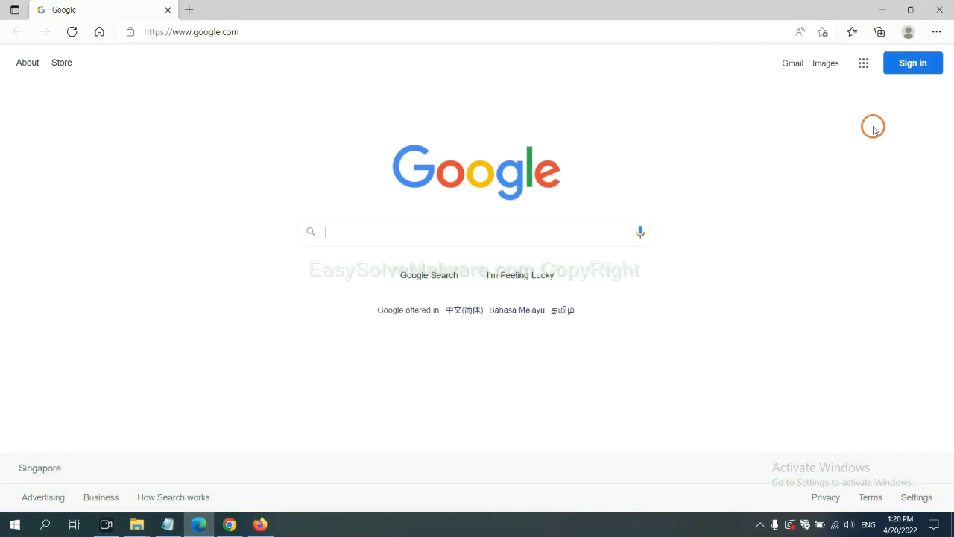
- Open Edge Settings and search 're' to reach the reset-settings option
{"action": "left_click", "coordinate": [936, 32]}
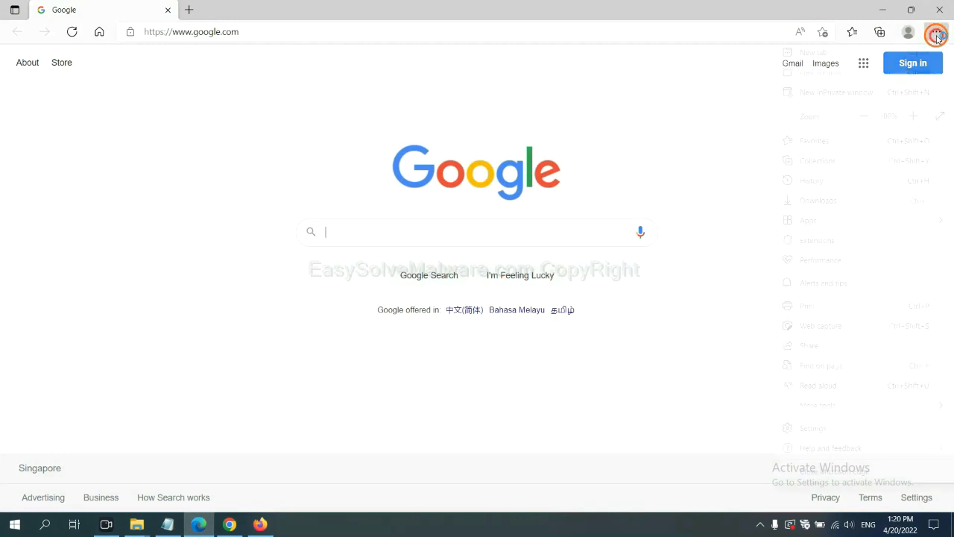
{"action": "left_click", "coordinate": [937, 31]}
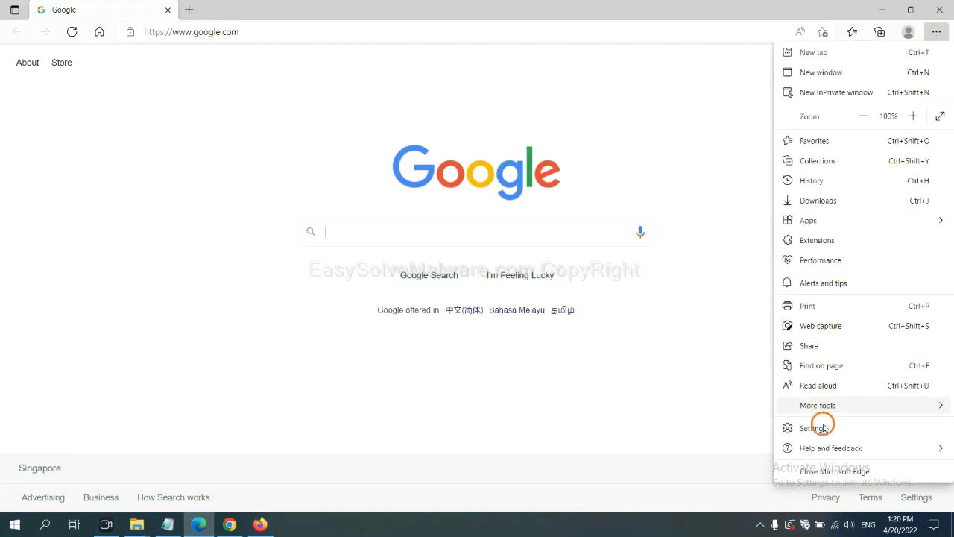
{"action": "left_click", "coordinate": [813, 427]}
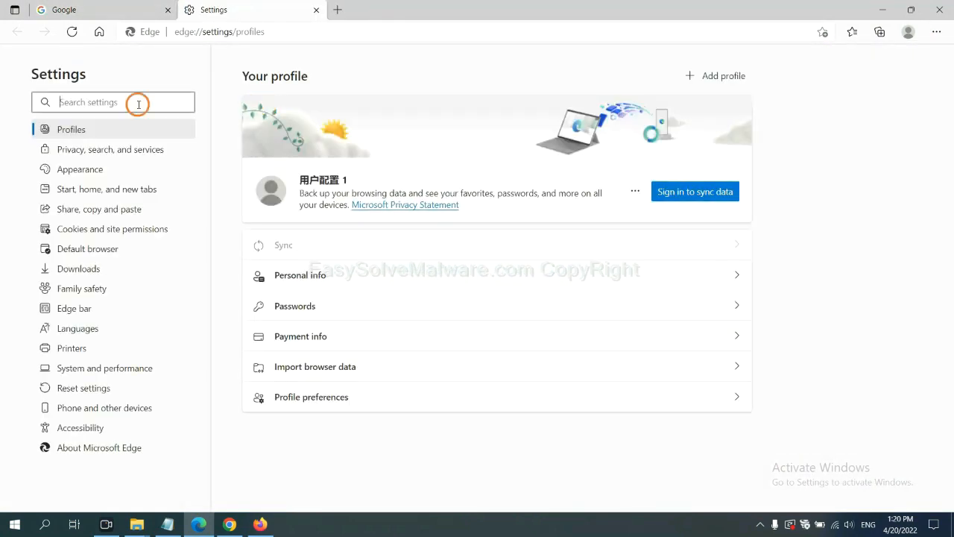
{"action": "type", "text": "reset"}
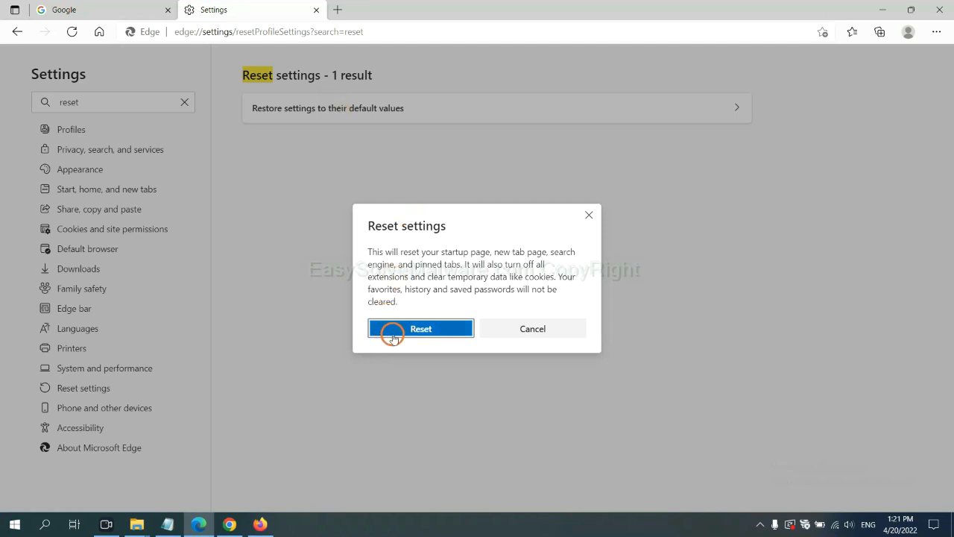
{"action": "mouse_move", "coordinate": [537, 394]}
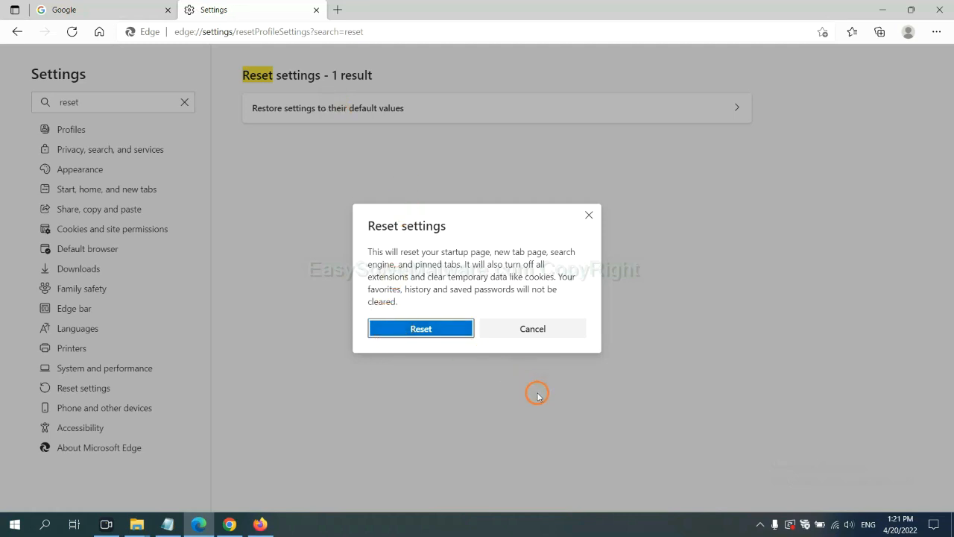